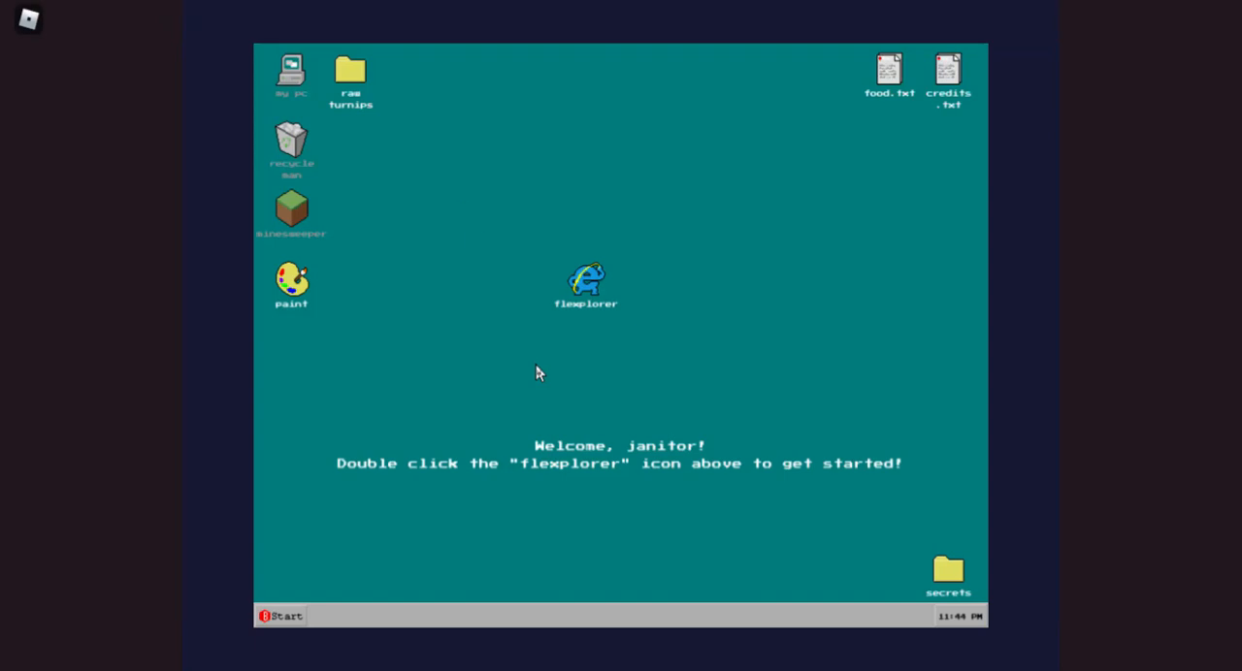
{"action": "mouse_move", "coordinate": [725, 320]}
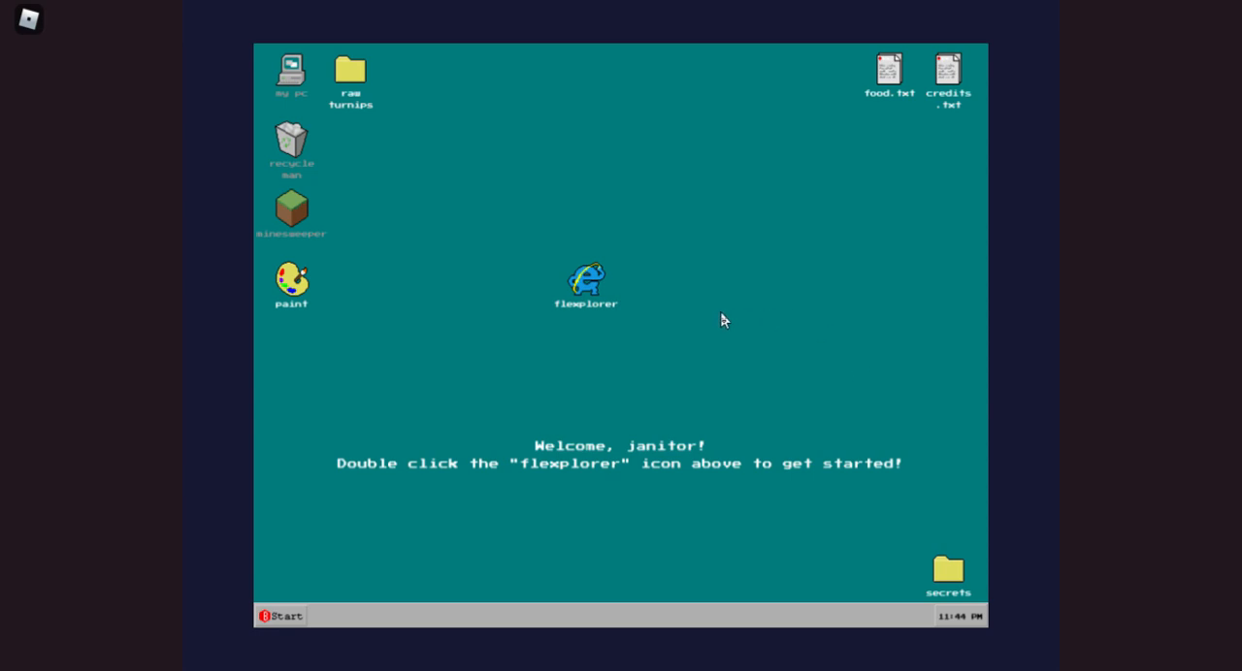
{"action": "mouse_move", "coordinate": [685, 334]}
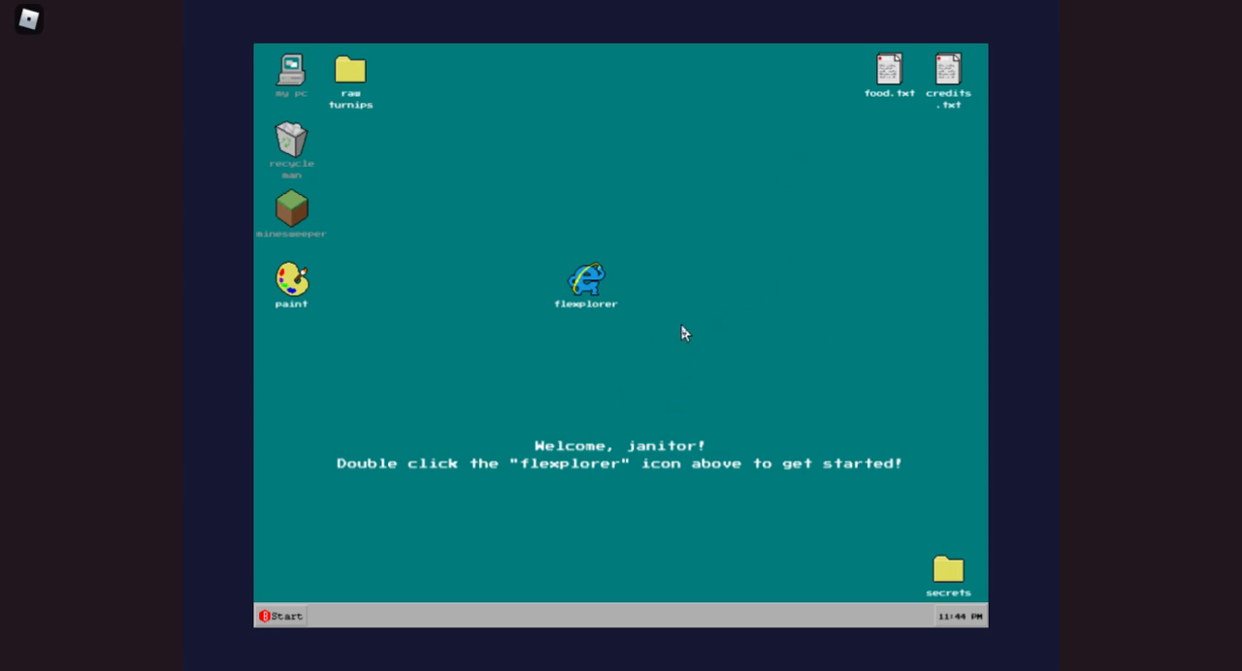
{"action": "mouse_move", "coordinate": [582, 174]}
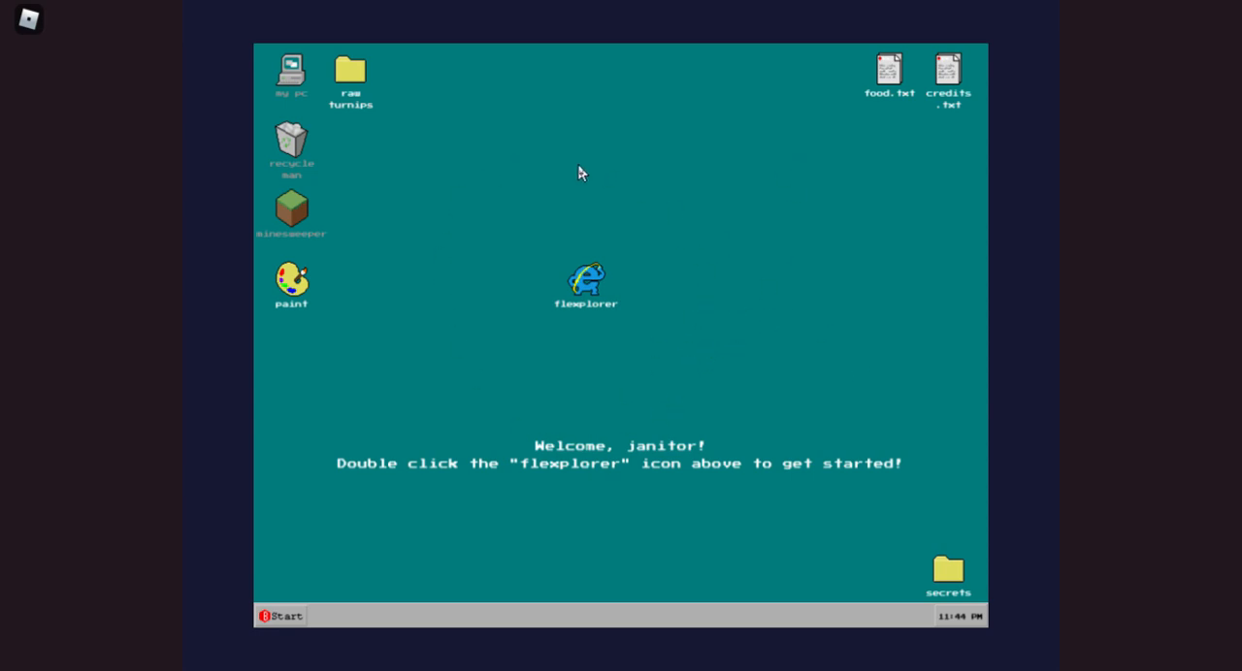
{"action": "mouse_move", "coordinate": [494, 242]}
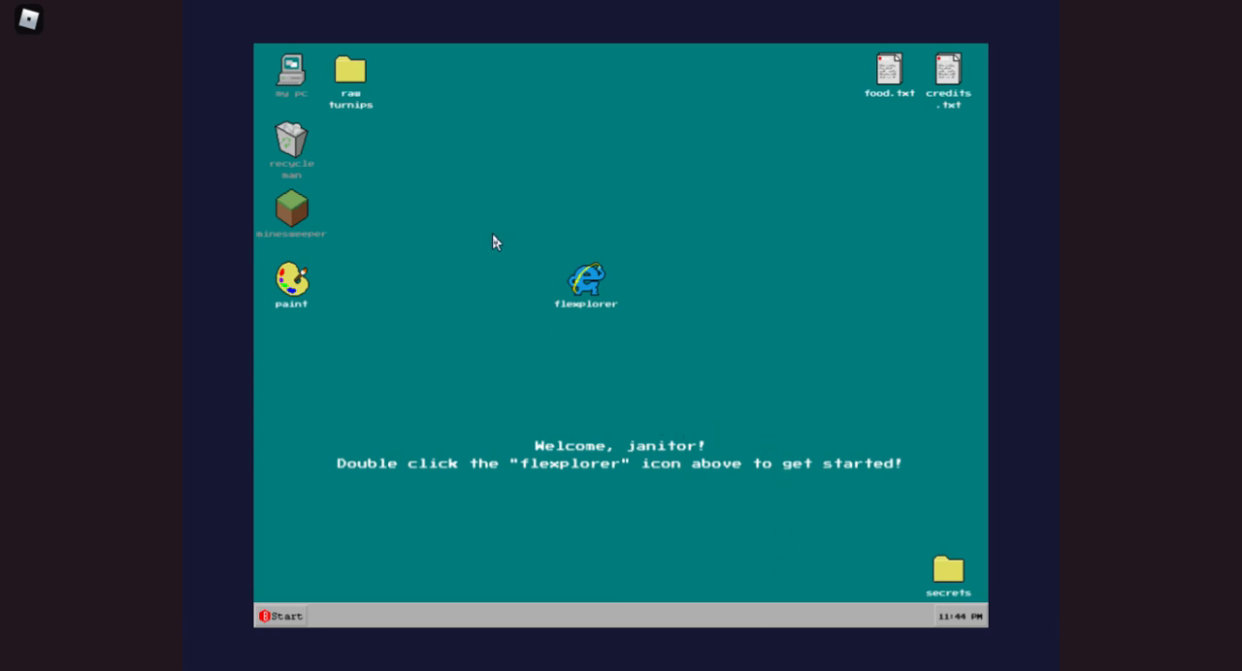
{"action": "mouse_move", "coordinate": [627, 346]}
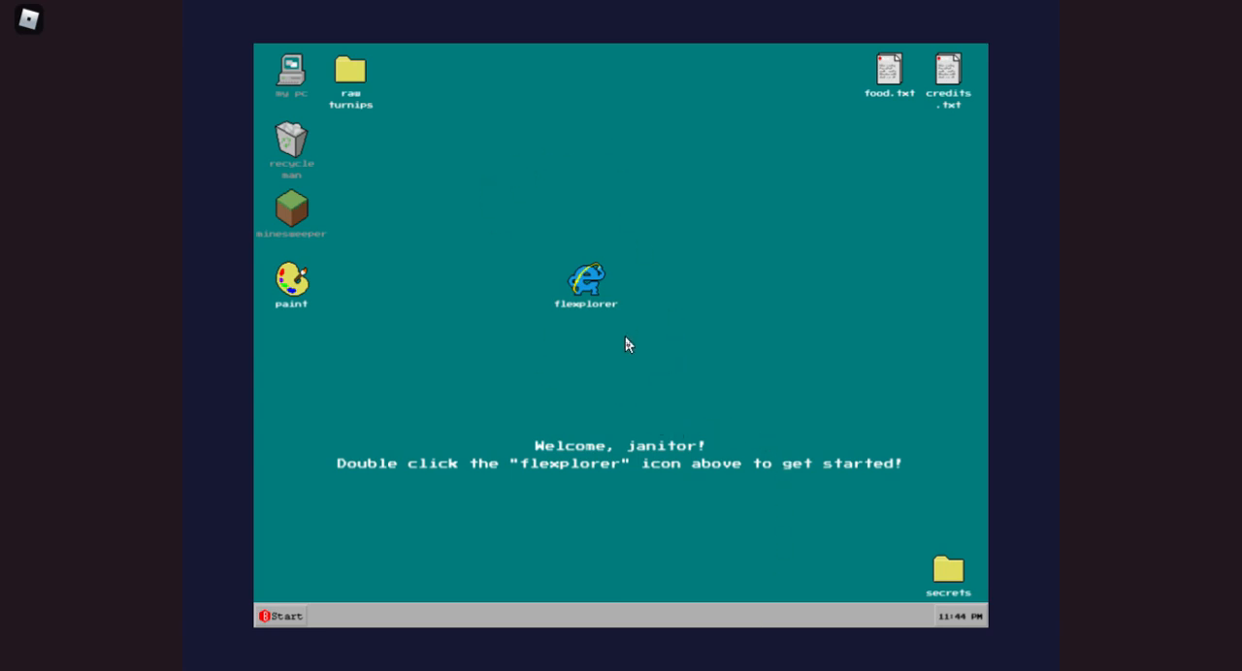
{"action": "mouse_move", "coordinate": [605, 349]}
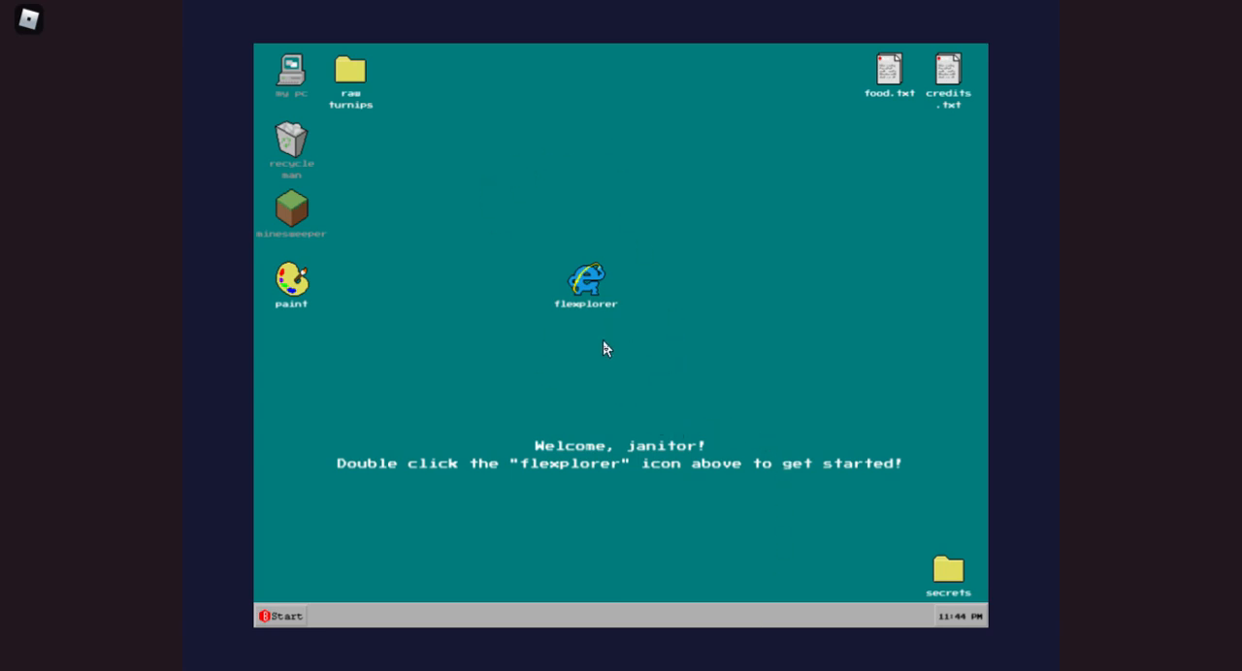
{"action": "mouse_move", "coordinate": [596, 391]}
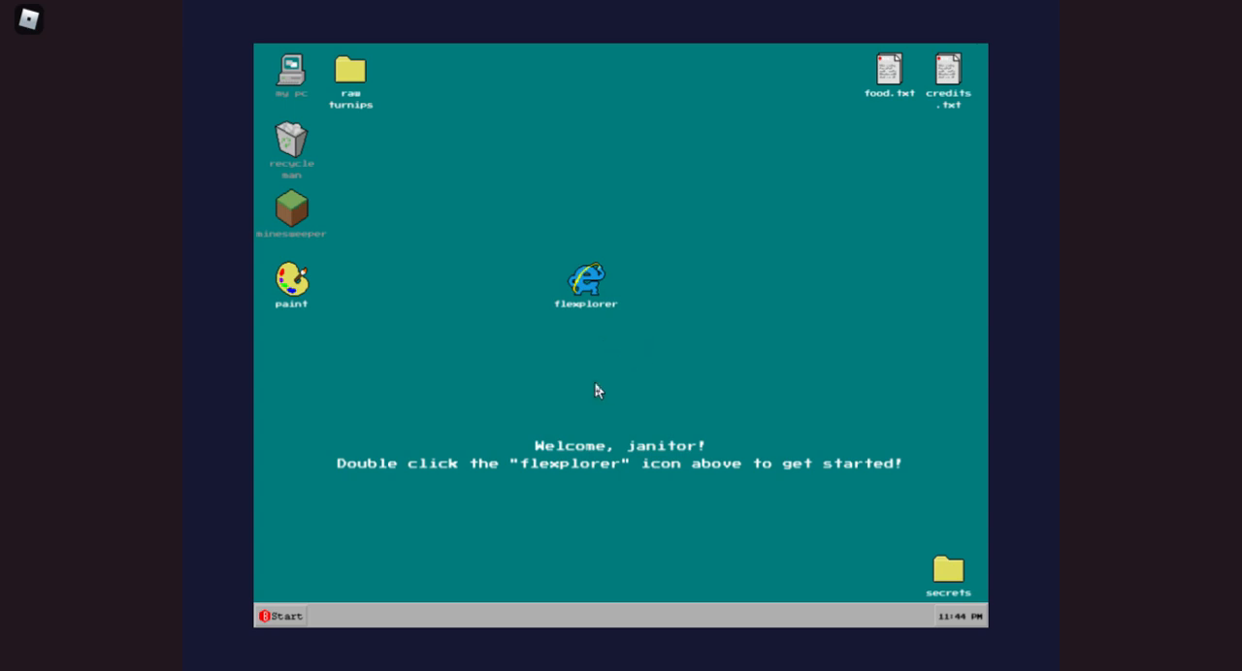
{"action": "mouse_move", "coordinate": [688, 389]}
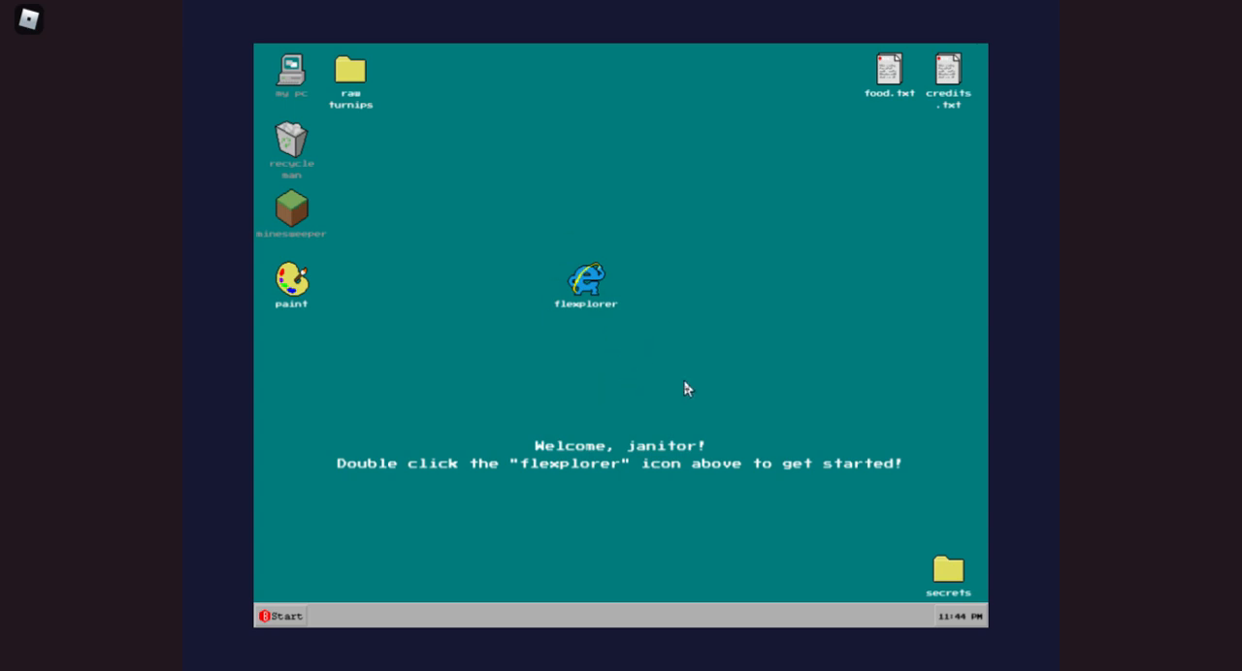
{"action": "mouse_move", "coordinate": [520, 321]}
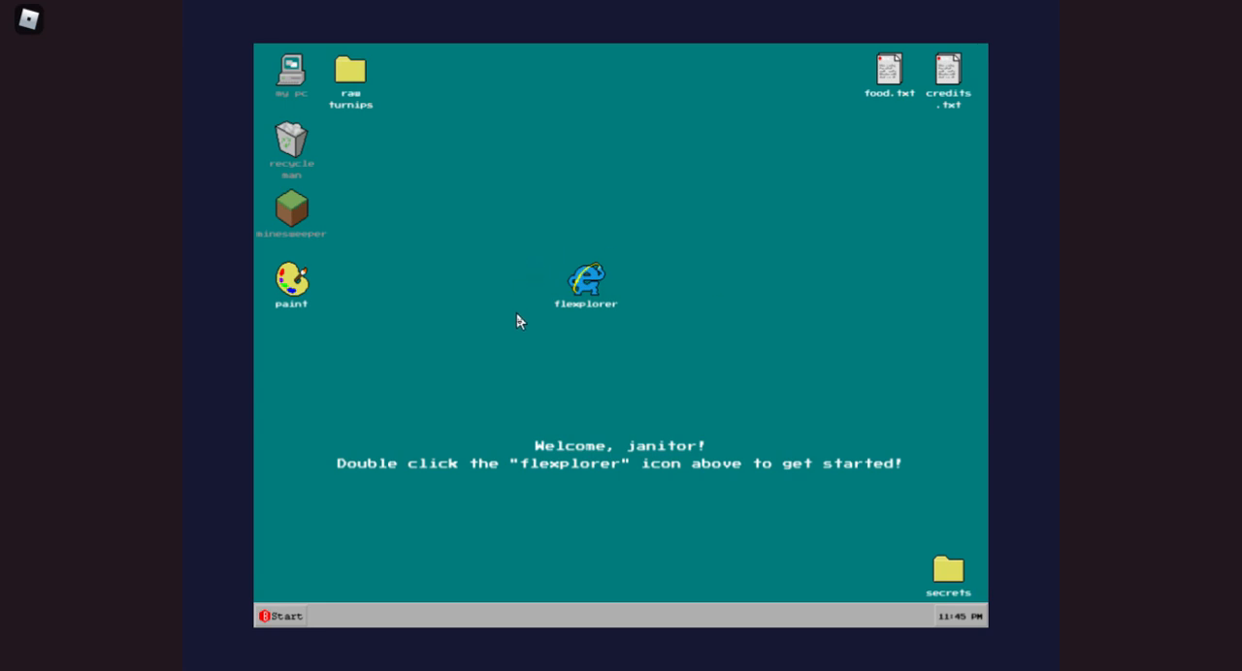
{"action": "mouse_move", "coordinate": [574, 298]}
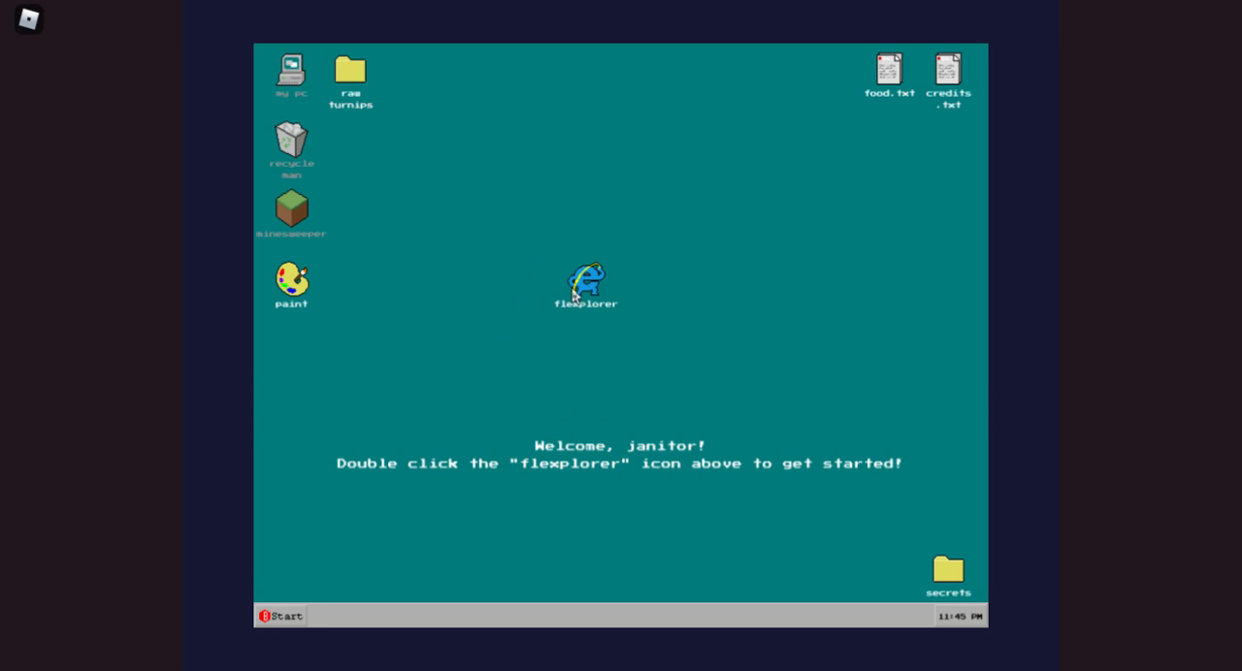
- Launch flexplorer, choose Chris the Cherry, and start a room with everyone
{"action": "double_click", "coordinate": [586, 283]}
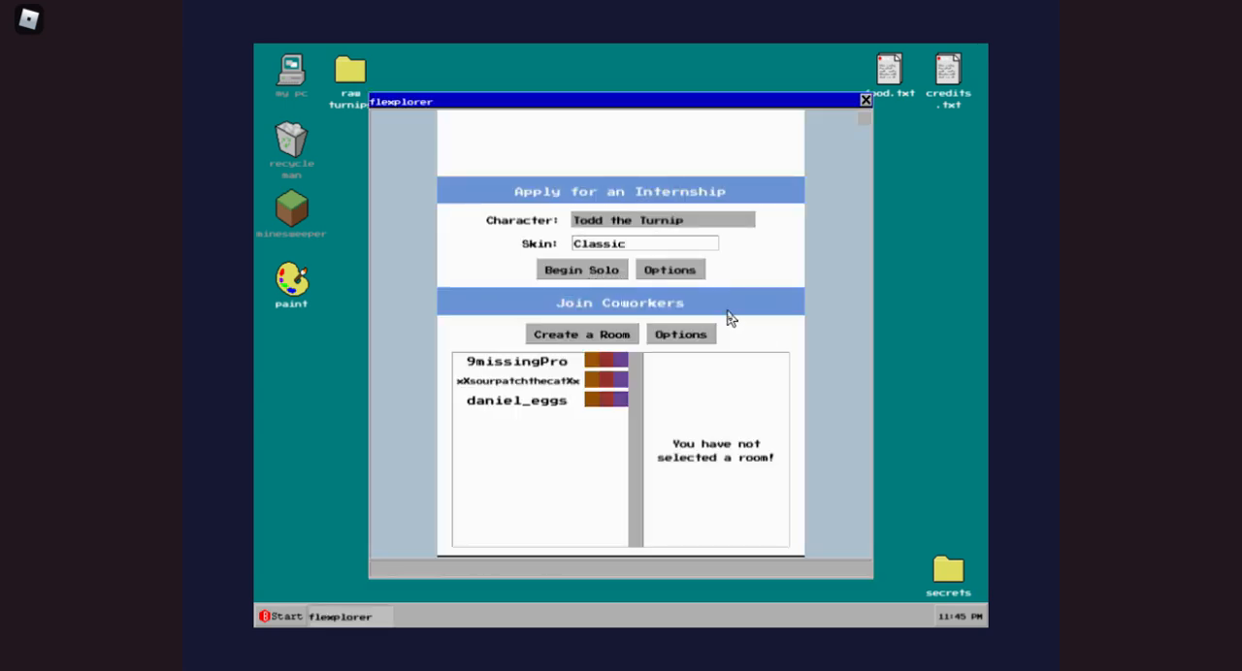
{"action": "left_click", "coordinate": [663, 220]}
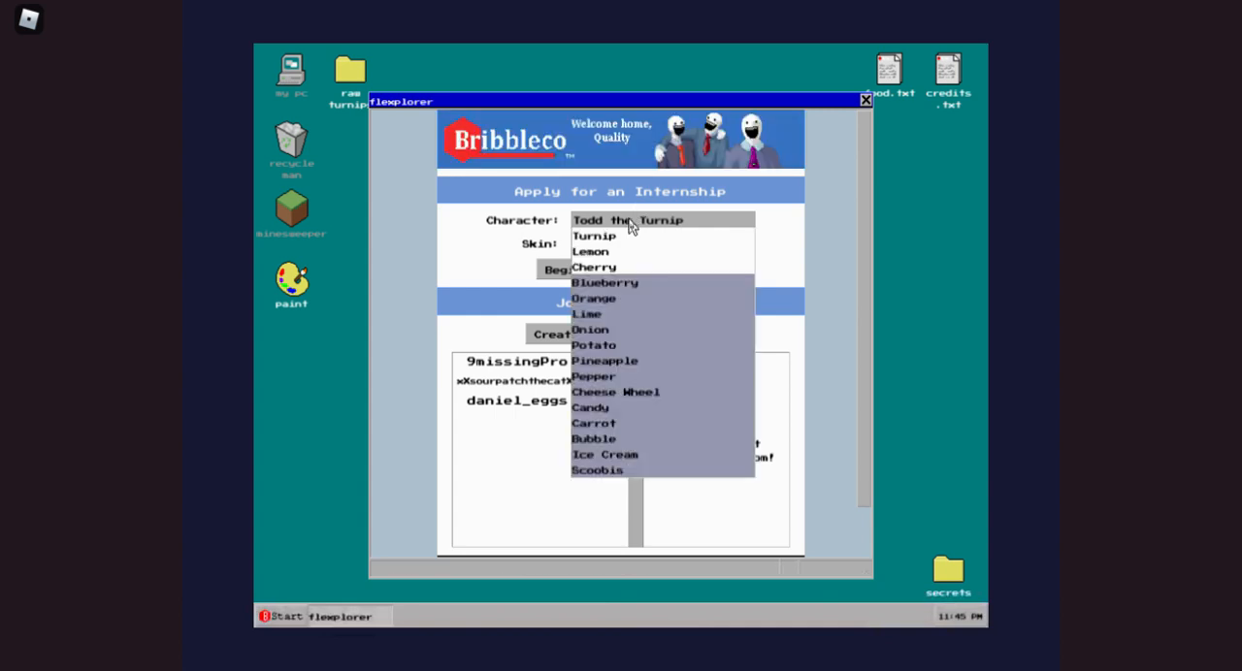
{"action": "mouse_move", "coordinate": [605, 282]}
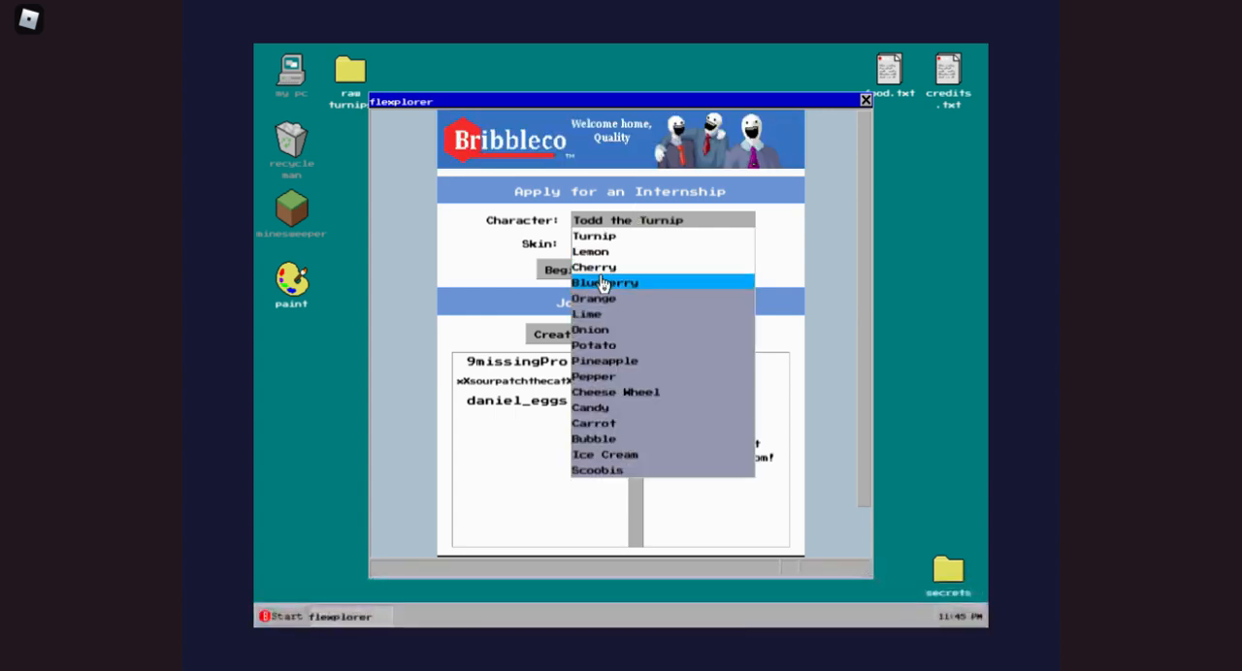
{"action": "mouse_move", "coordinate": [606, 252]}
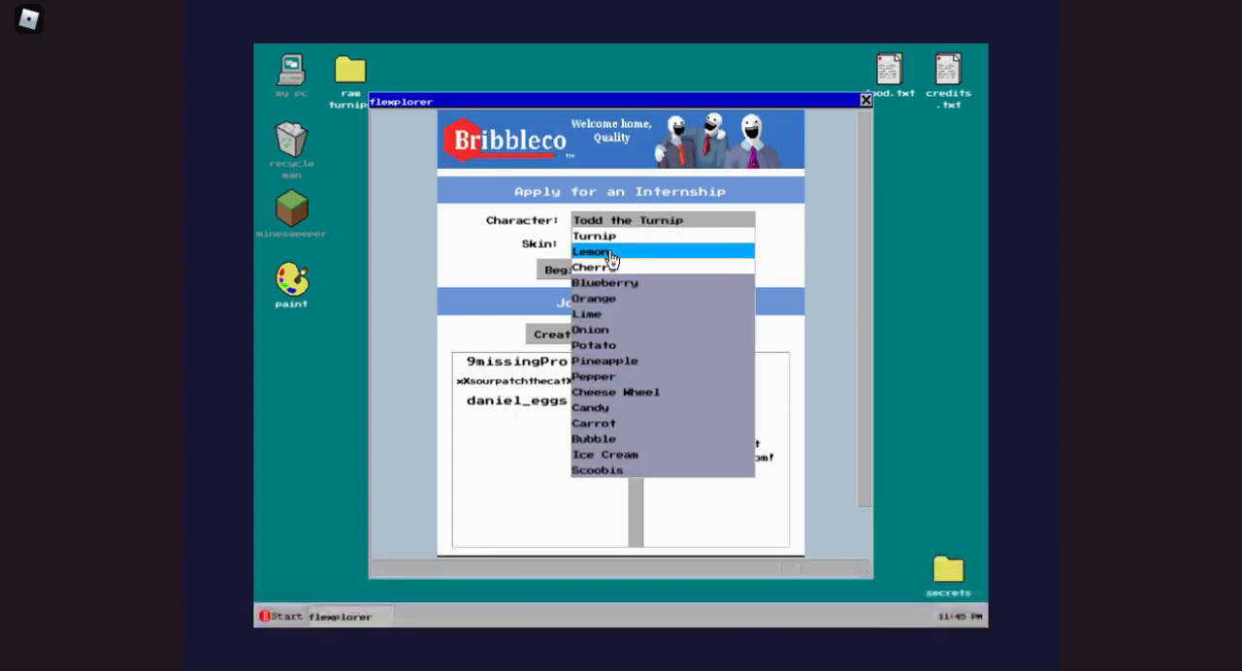
{"action": "left_click", "coordinate": [593, 267]}
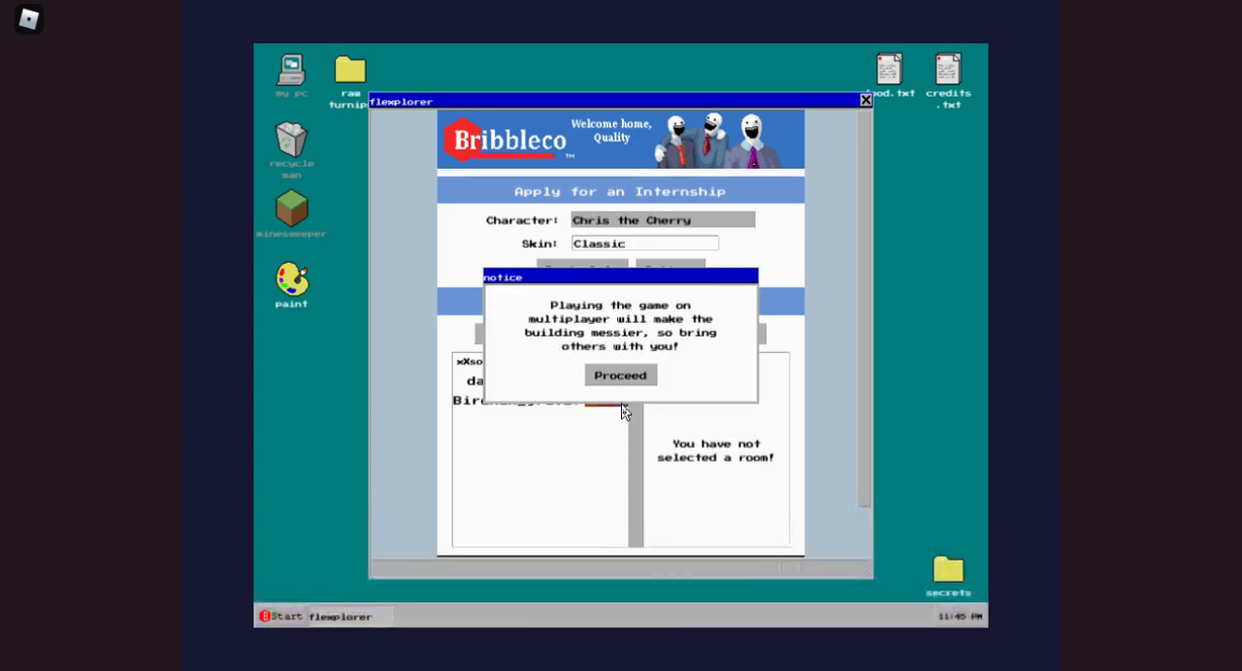
{"action": "left_click", "coordinate": [620, 375]}
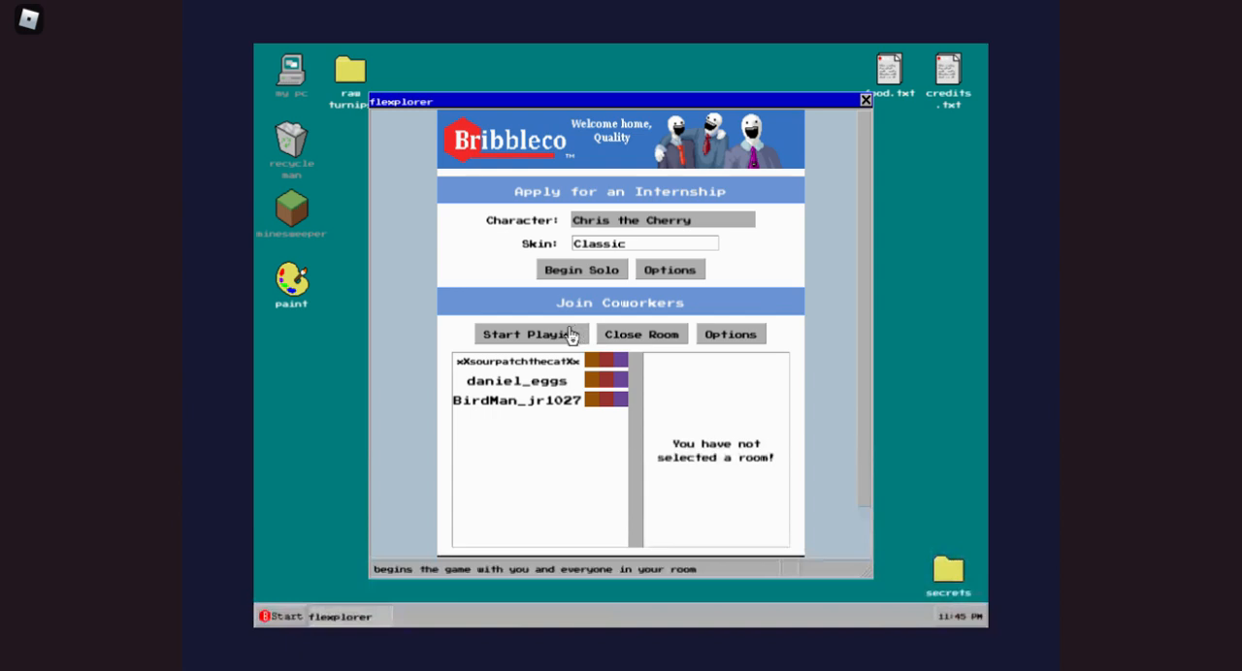
{"action": "left_click", "coordinate": [529, 334]}
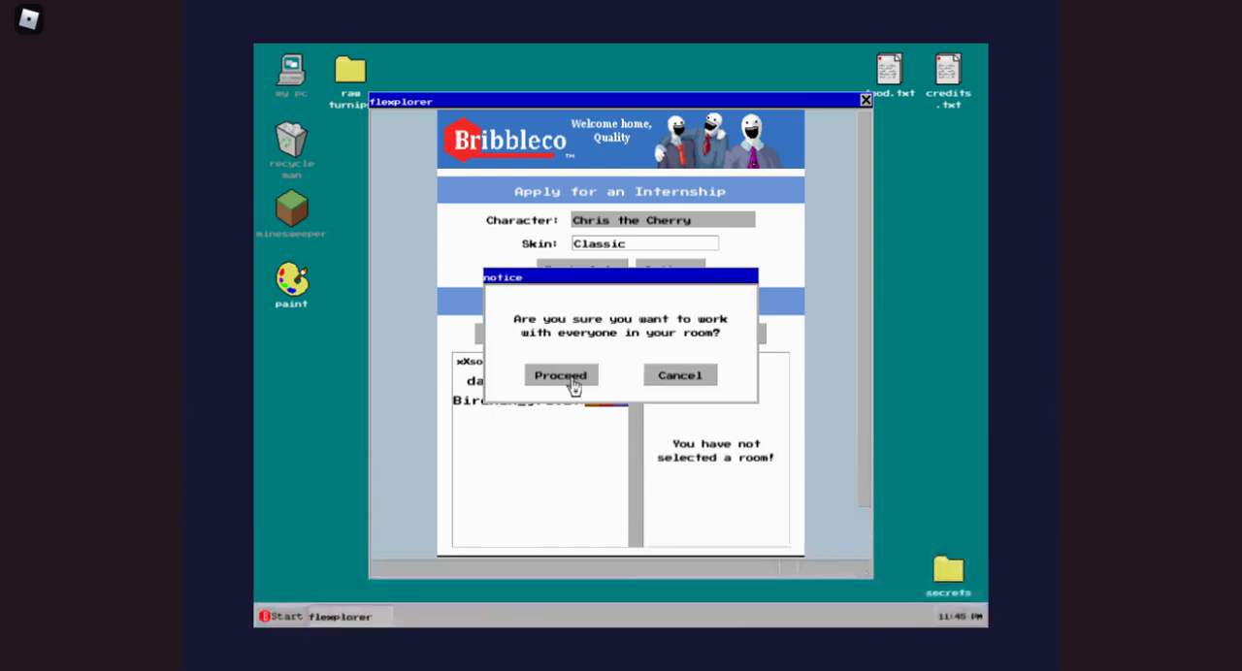
{"action": "left_click", "coordinate": [560, 376]}
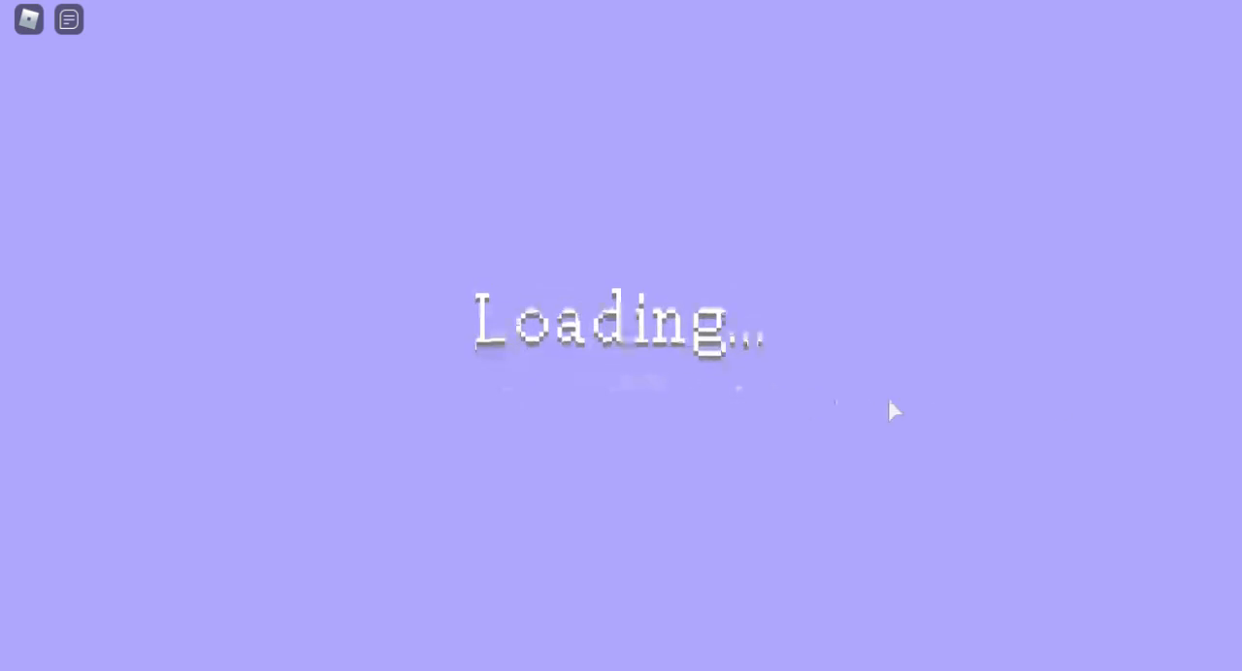
{"action": "mouse_move", "coordinate": [1096, 411]}
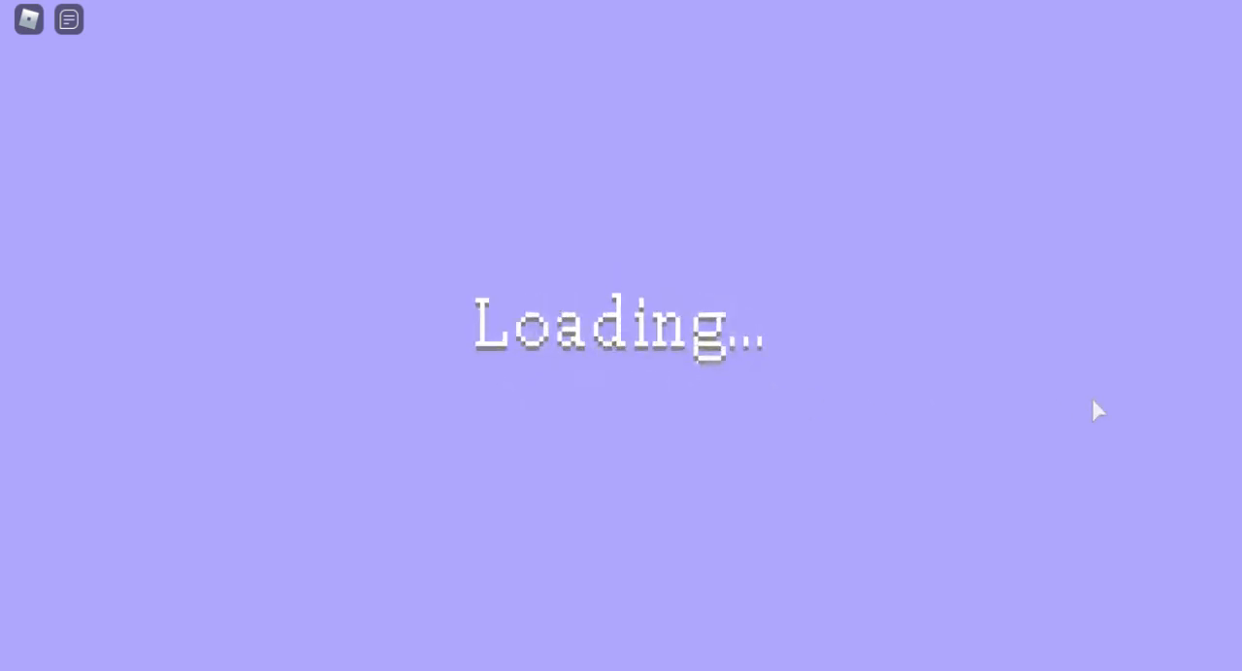
{"action": "mouse_move", "coordinate": [543, 186]}
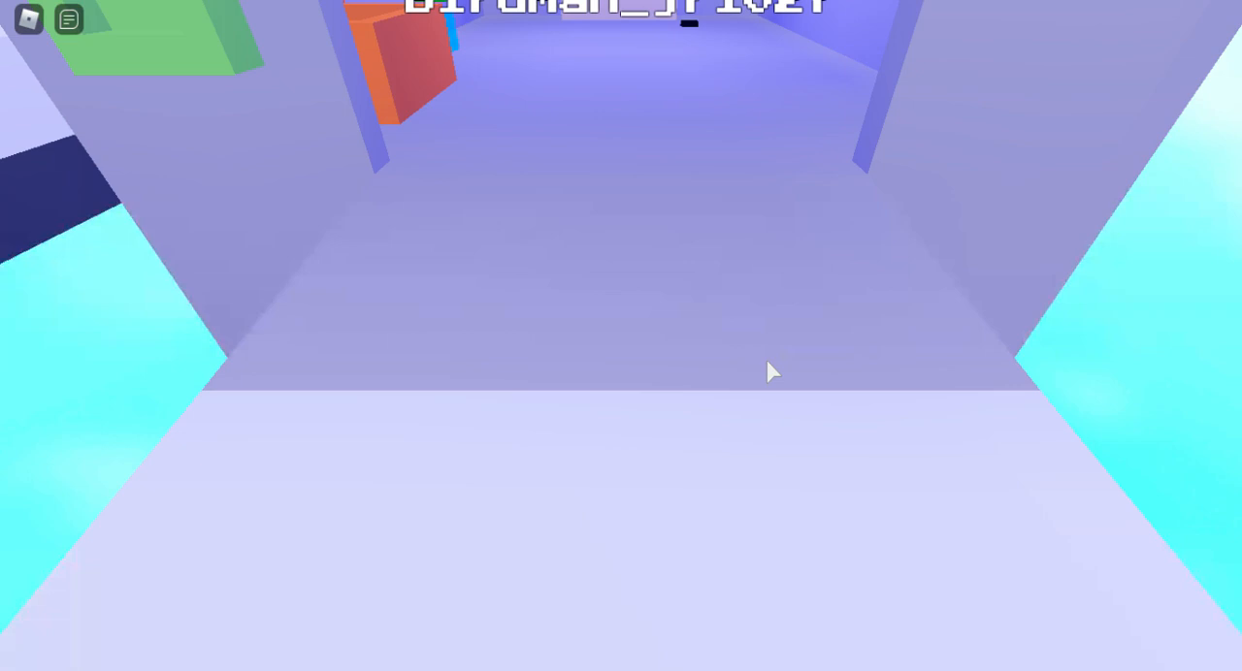
{"action": "mouse_move", "coordinate": [693, 279]}
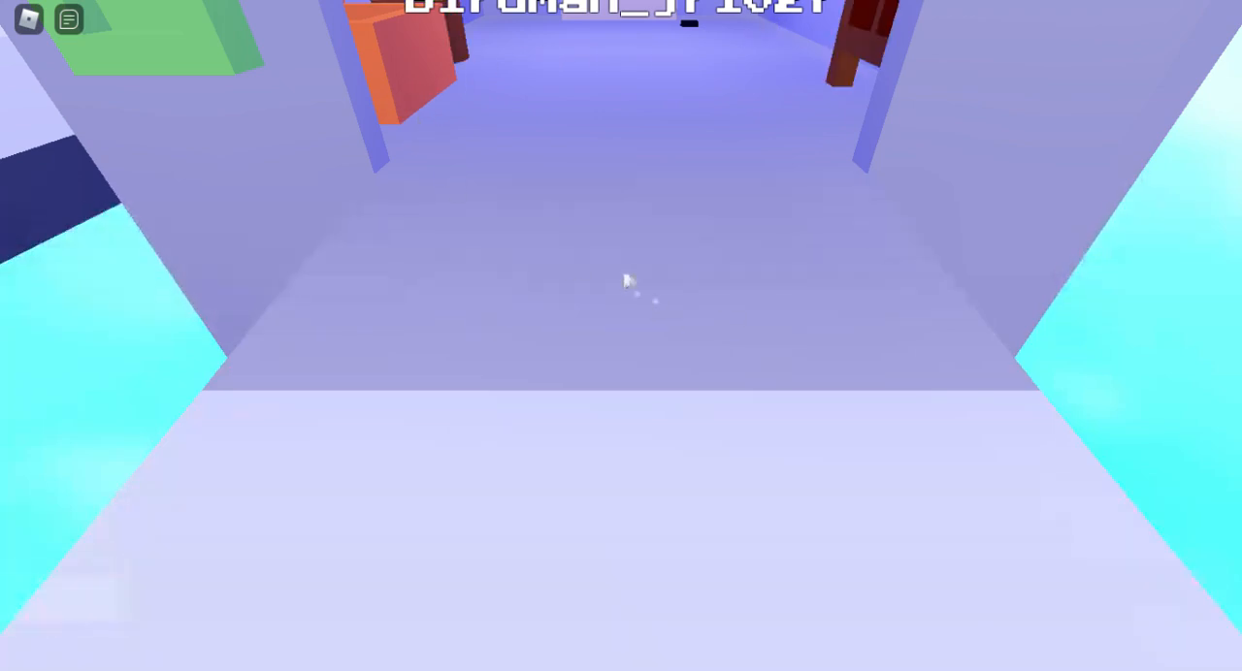
{"action": "mouse_move", "coordinate": [674, 255]}
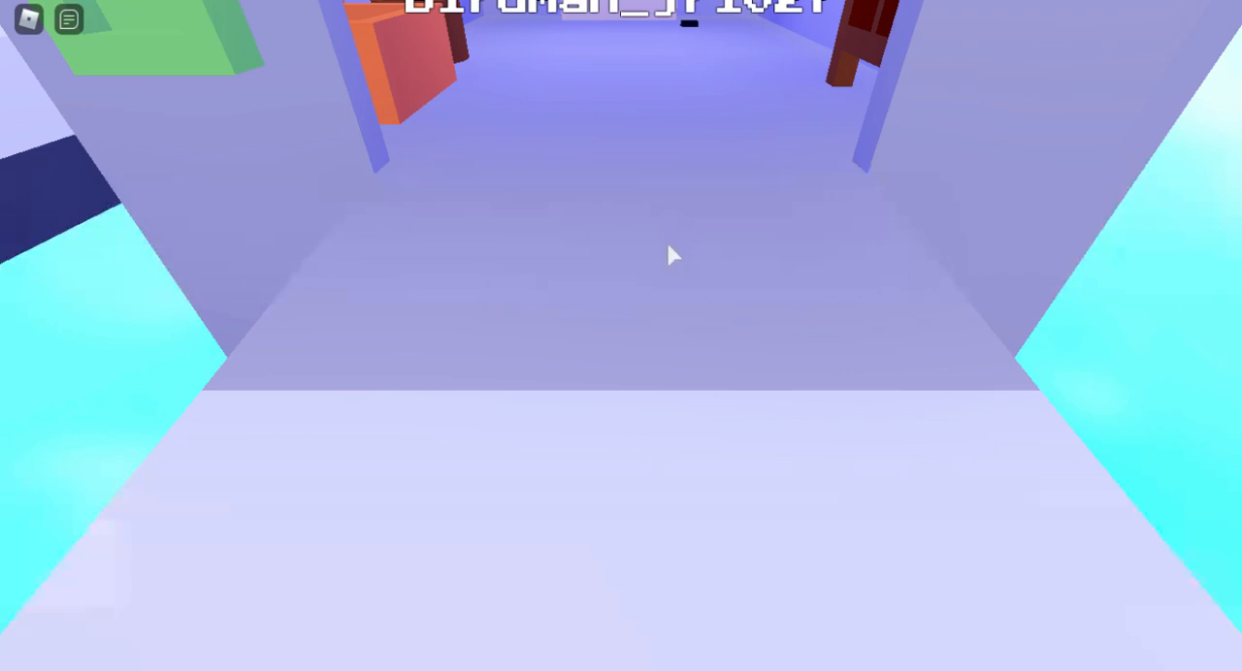
{"action": "mouse_move", "coordinate": [1034, 359]}
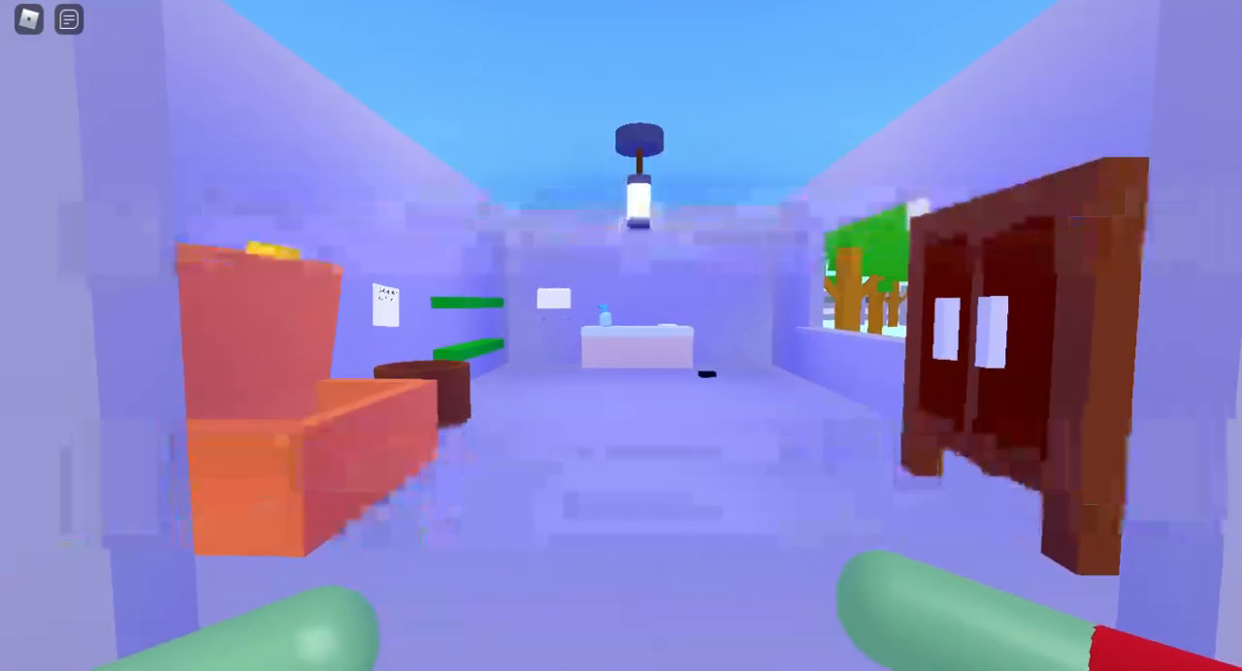
- Press Escape while walking the cherry out of the house to the park path
{"action": "key", "text": "Escape"}
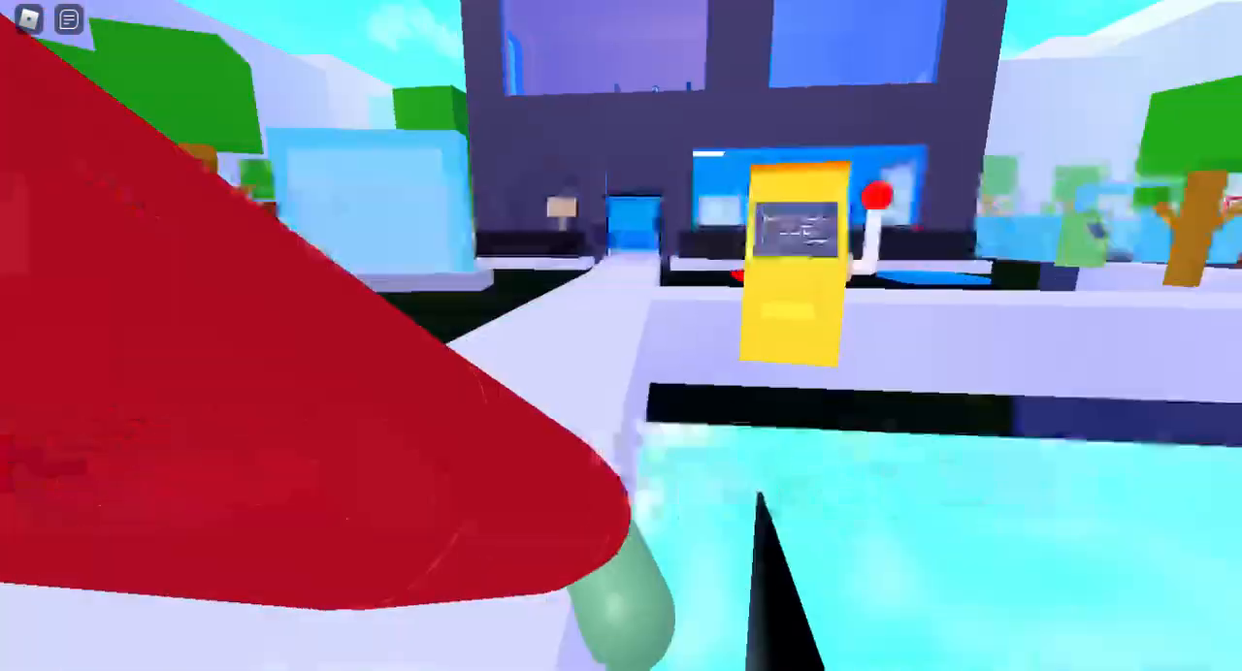
{"action": "mouse_move", "coordinate": [621, 336]}
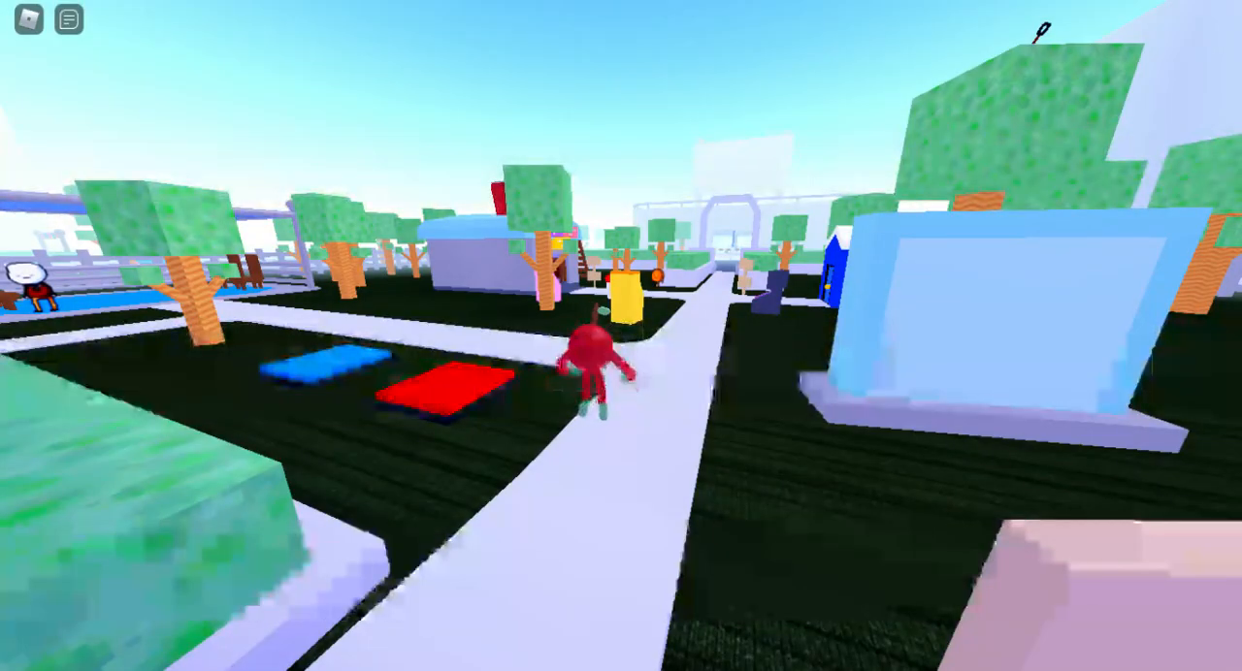
{"action": "key", "text": "w"}
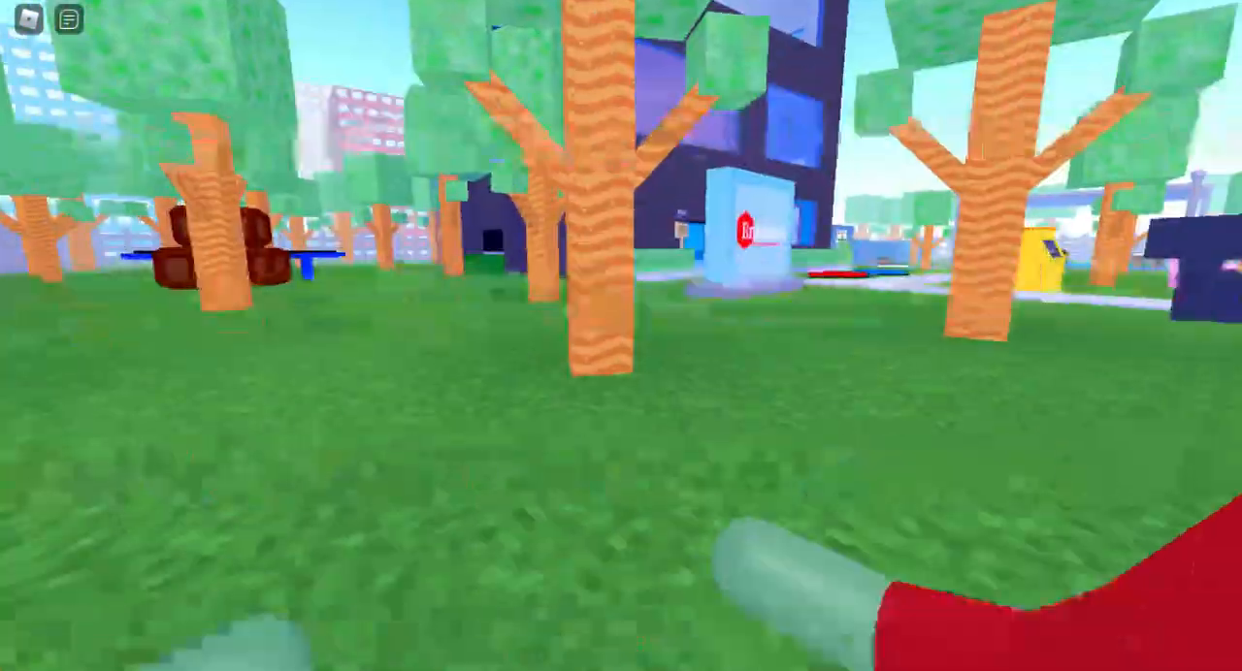
{"action": "mouse_move", "coordinate": [621, 336]}
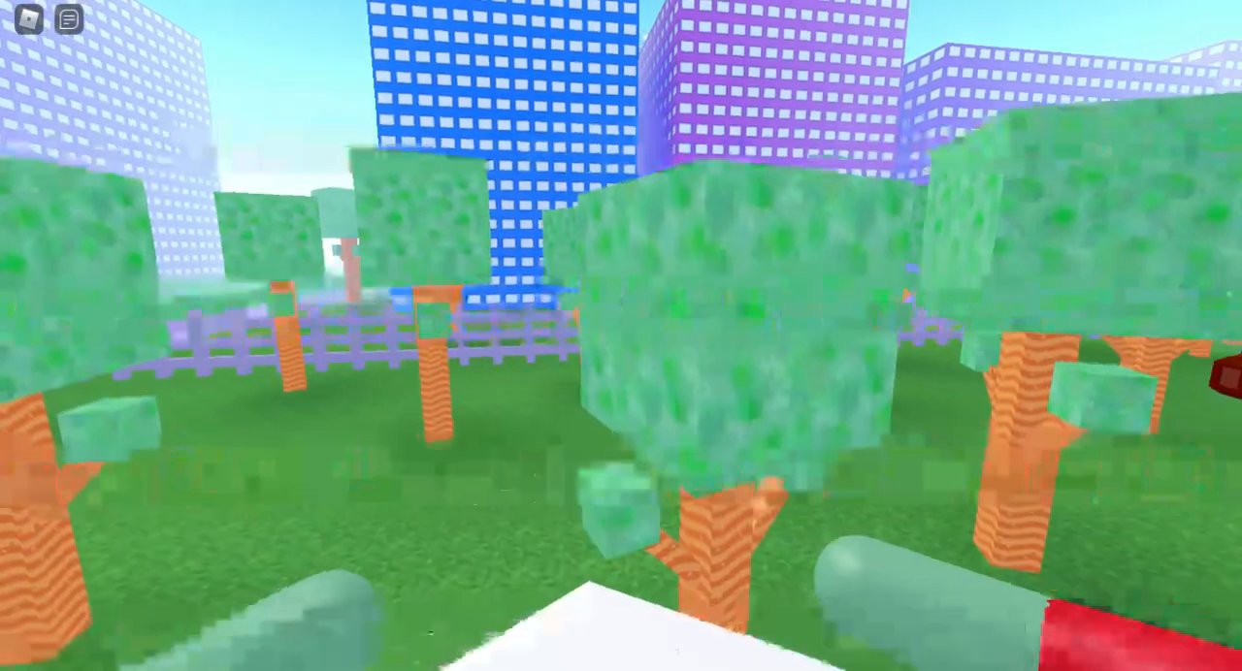
{"action": "mouse_move", "coordinate": [621, 335]}
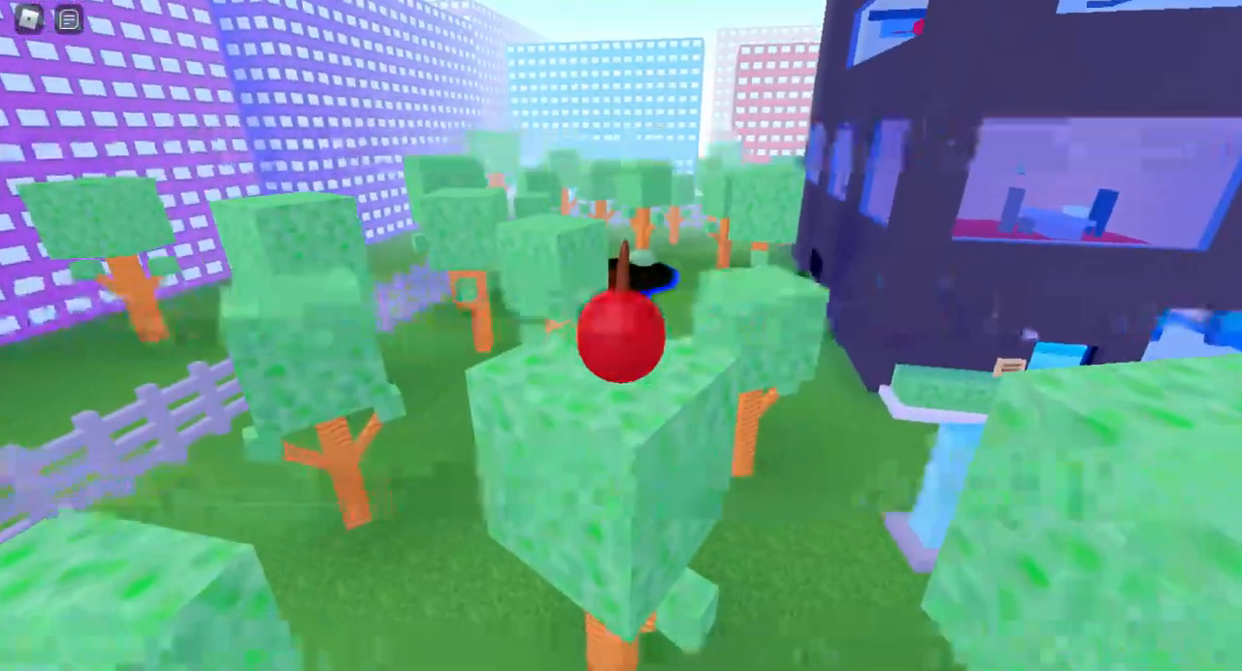
{"action": "mouse_move", "coordinate": [621, 336]}
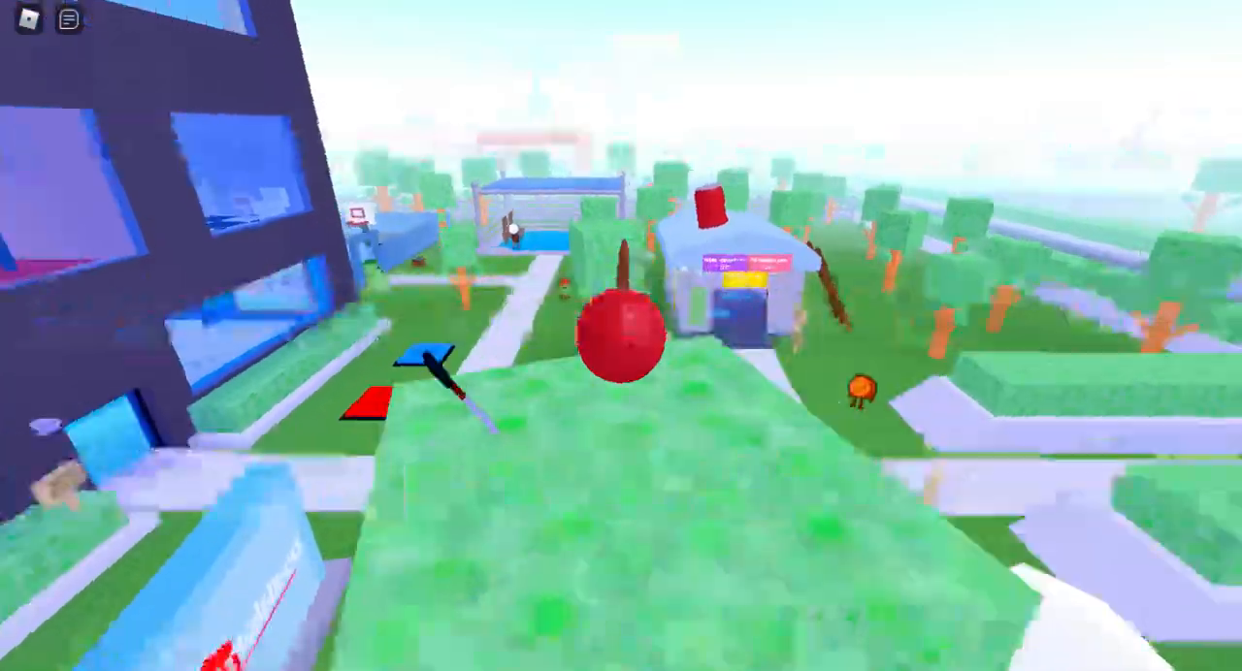
{"action": "mouse_move", "coordinate": [621, 336]}
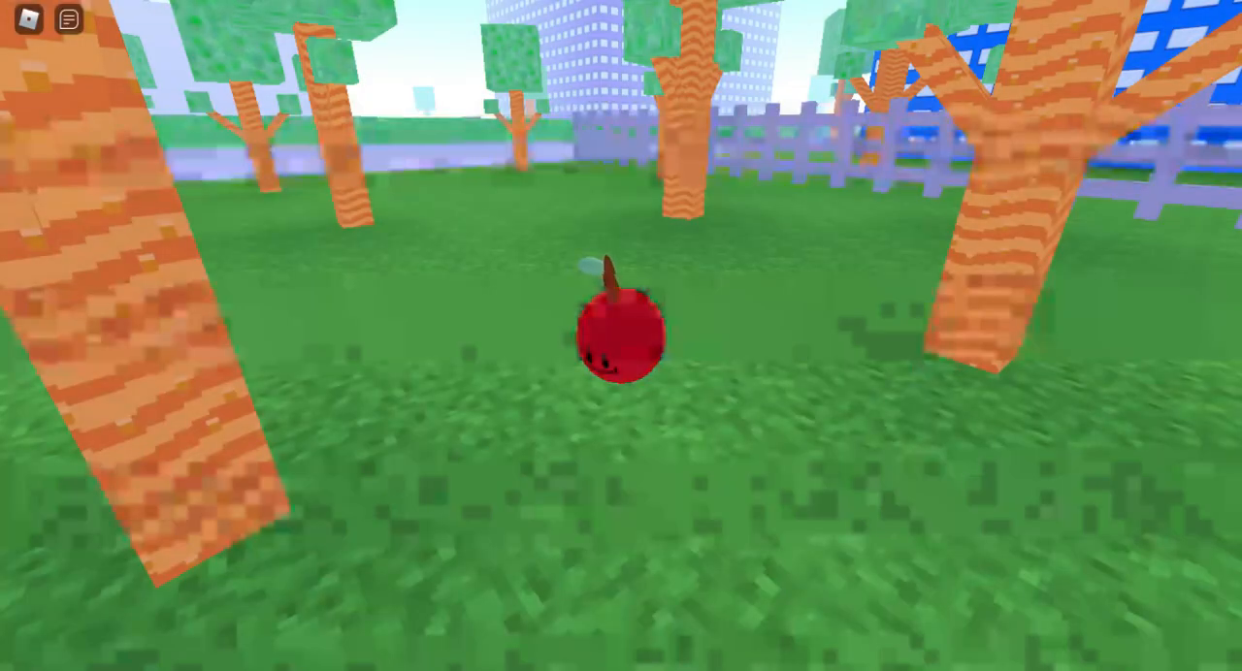
{"action": "mouse_move", "coordinate": [621, 336]}
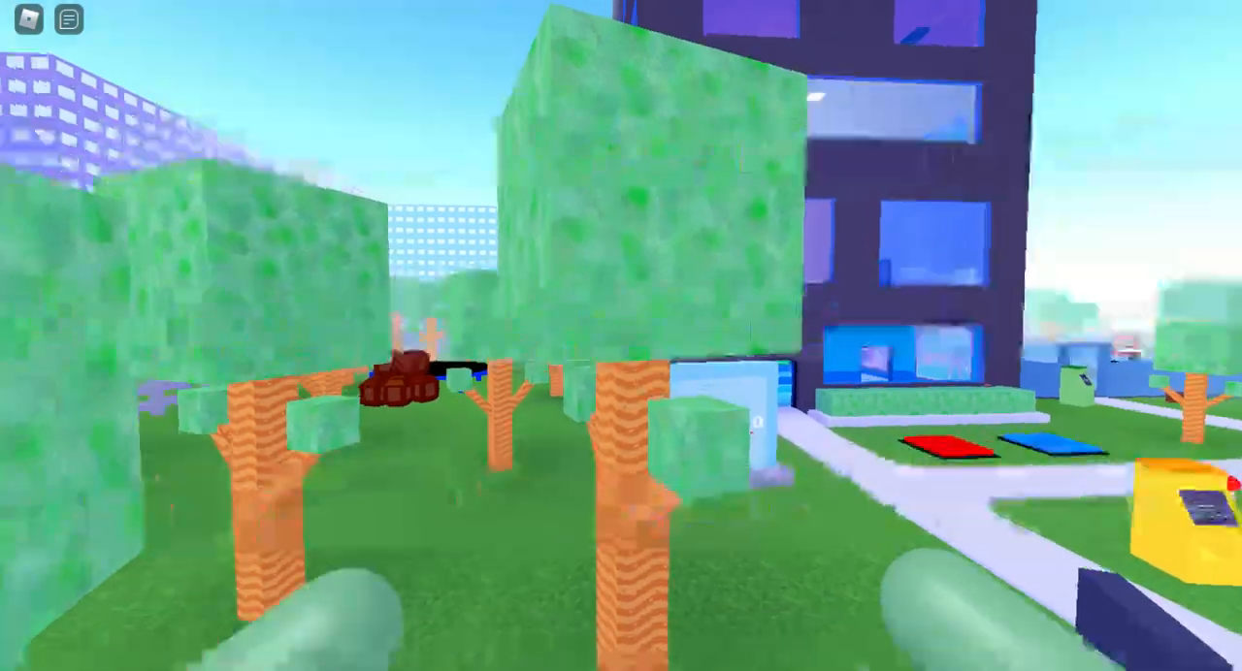
{"action": "mouse_move", "coordinate": [621, 336]}
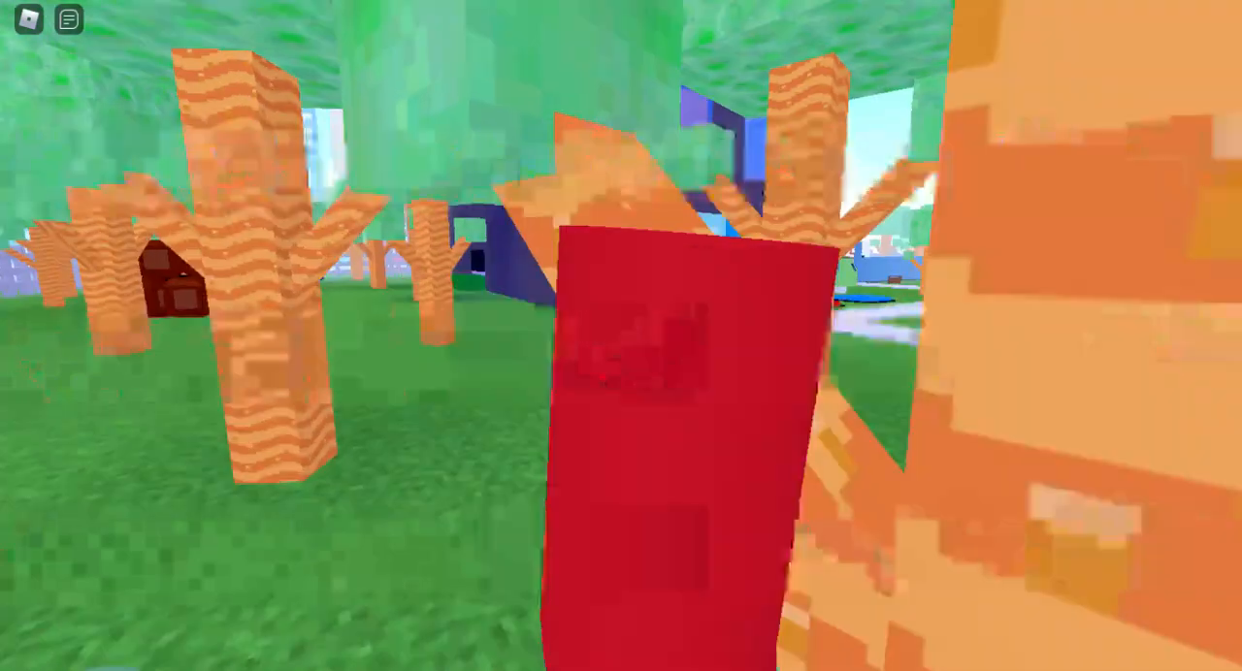
{"action": "mouse_move", "coordinate": [621, 336]}
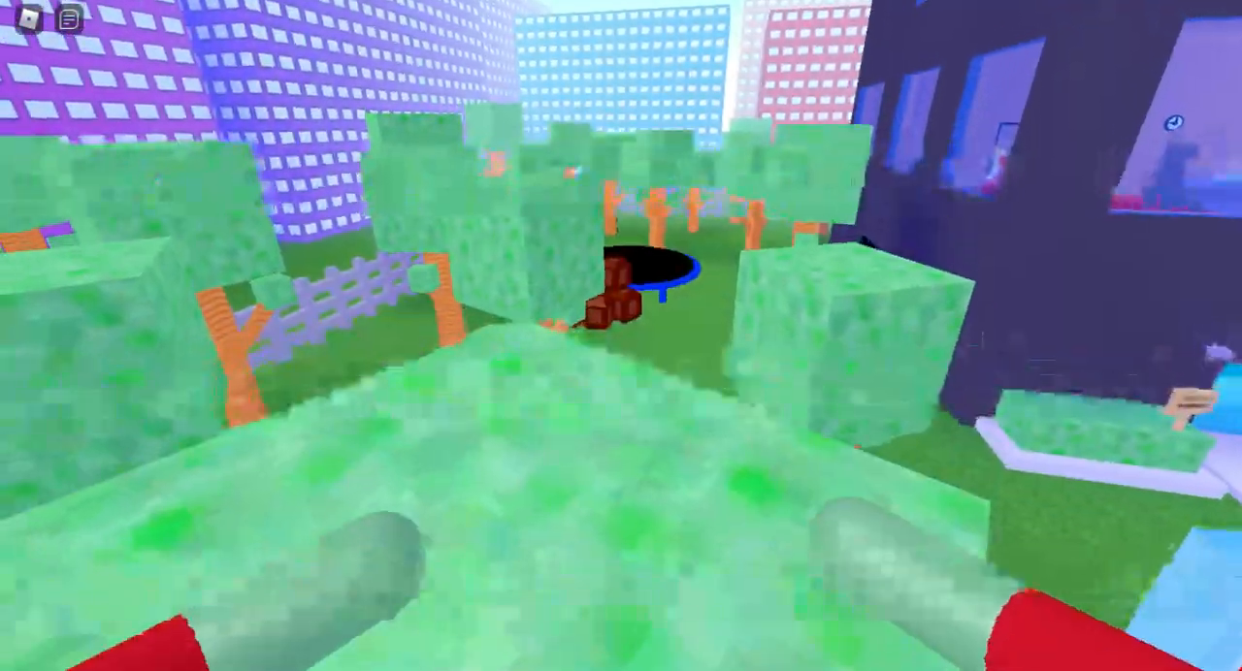
{"action": "mouse_move", "coordinate": [621, 336]}
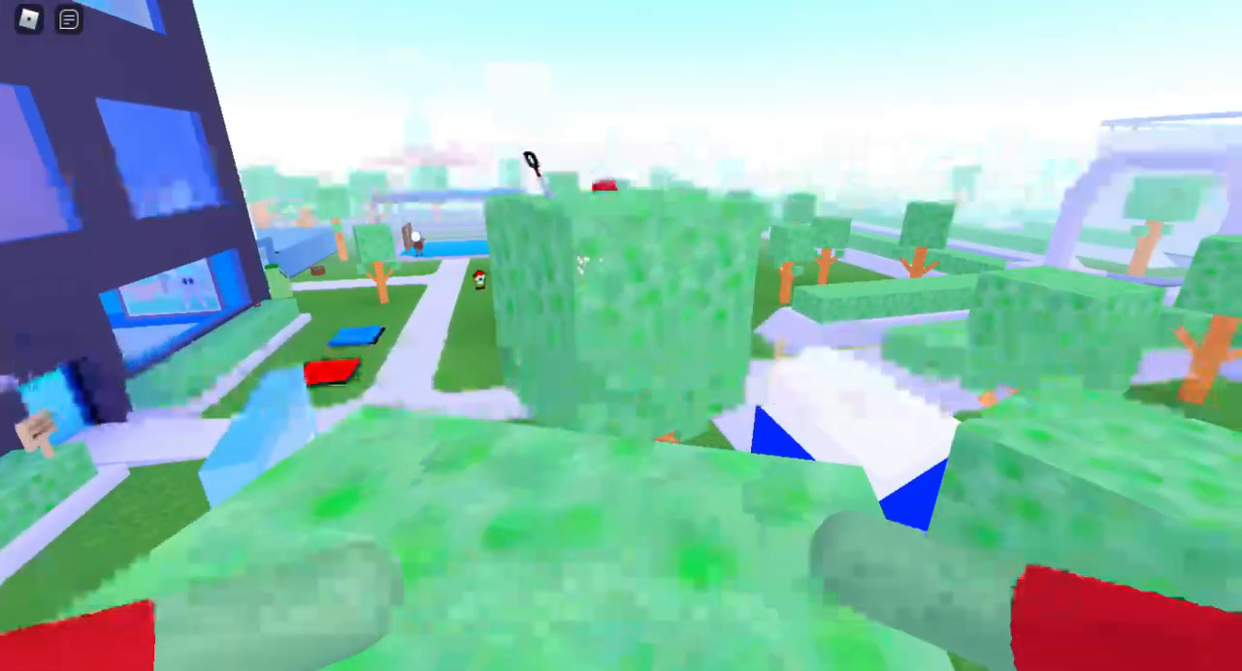
{"action": "mouse_move", "coordinate": [621, 336]}
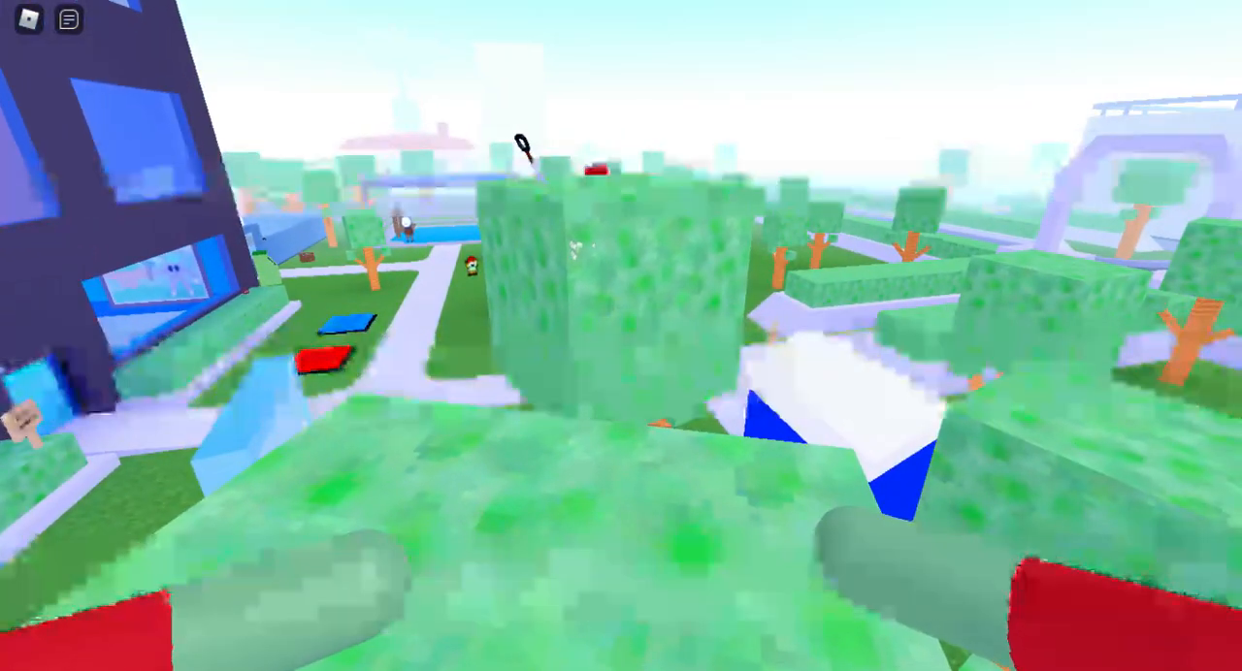
{"action": "mouse_move", "coordinate": [621, 335]}
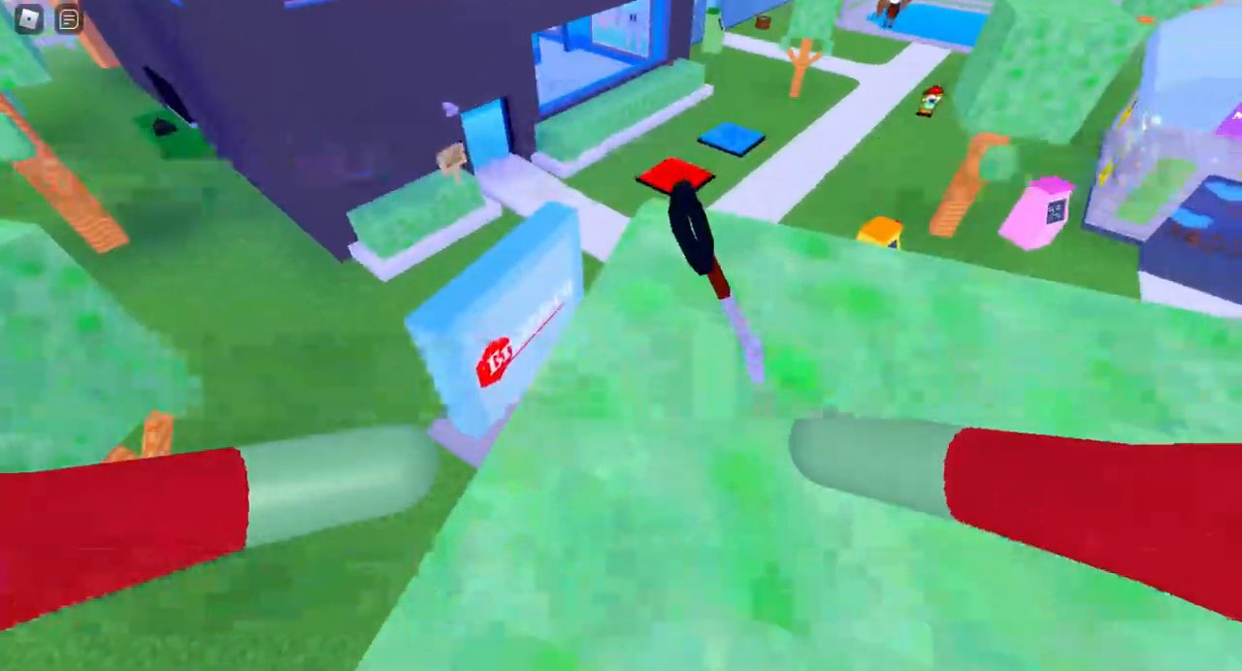
{"action": "mouse_move", "coordinate": [621, 336]}
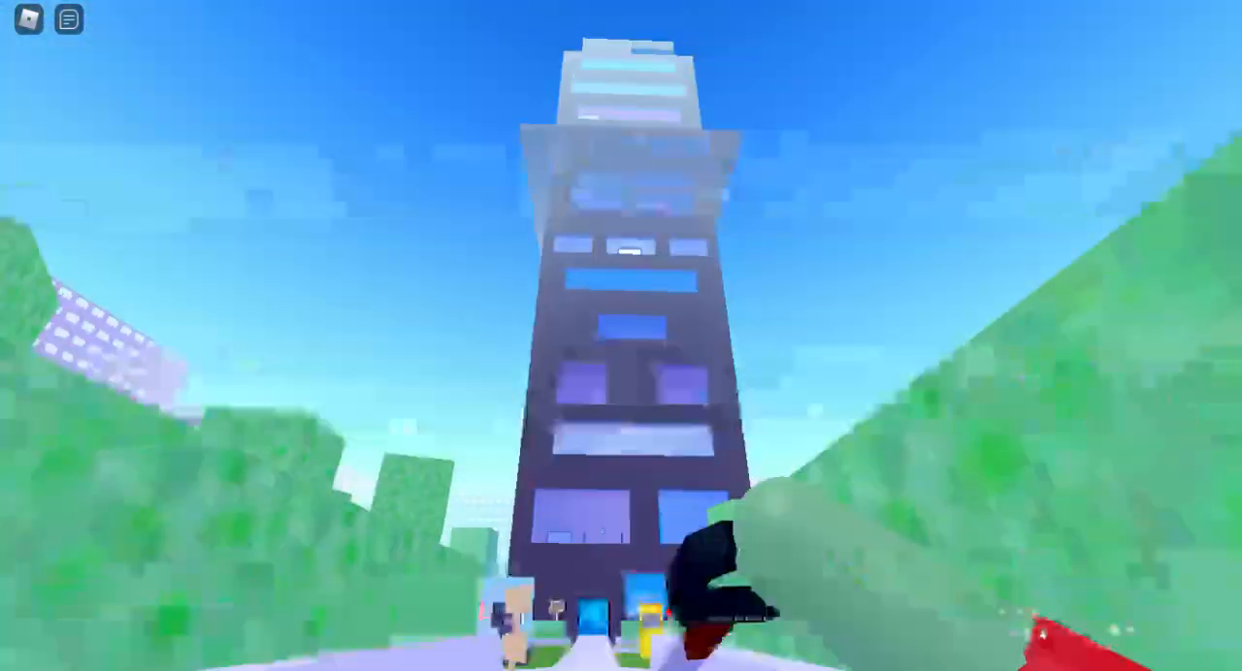
{"action": "mouse_move", "coordinate": [621, 335]}
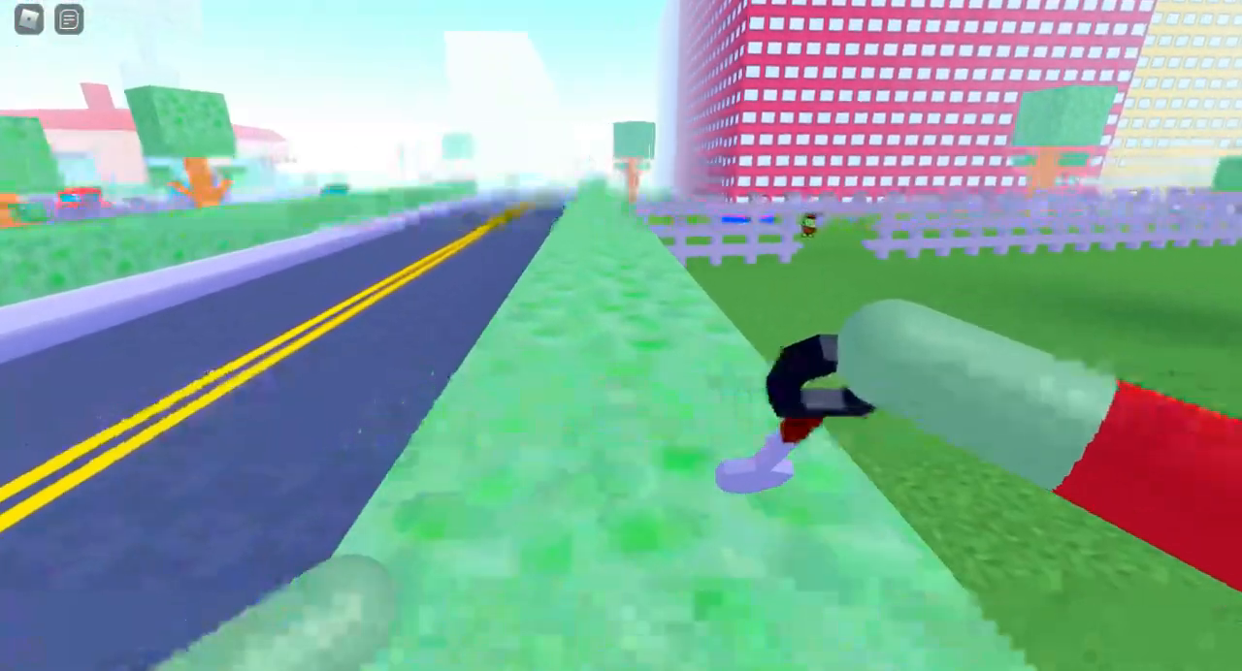
{"action": "mouse_move", "coordinate": [621, 336]}
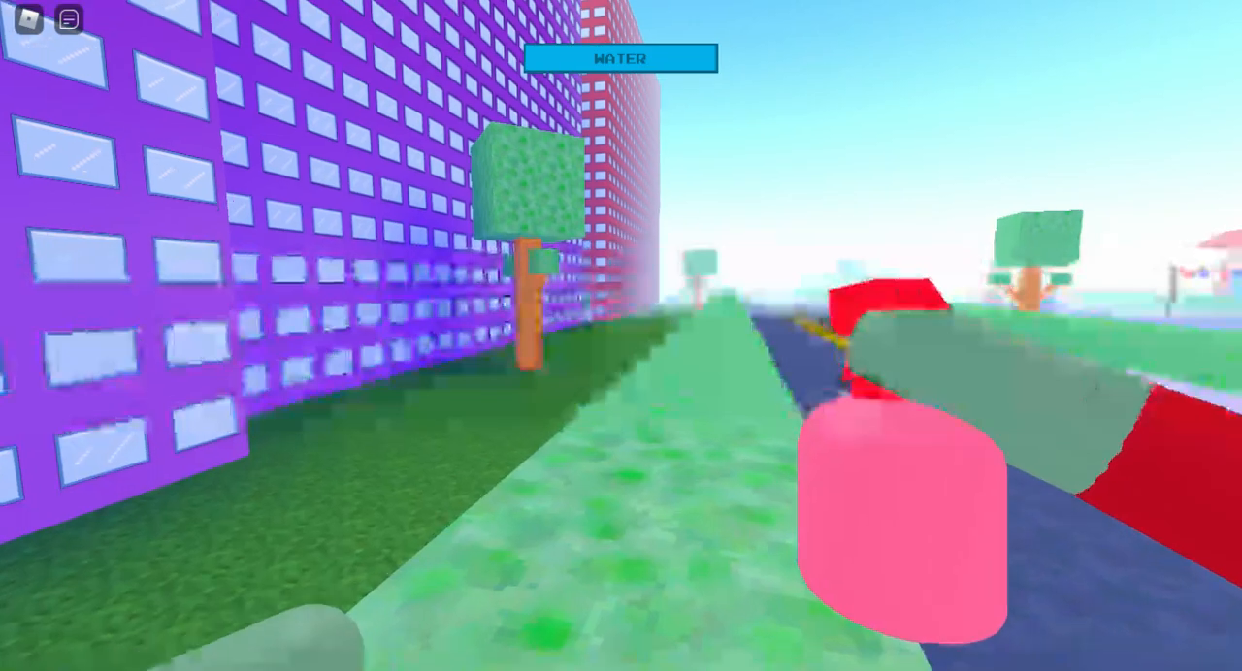
{"action": "mouse_move", "coordinate": [621, 336]}
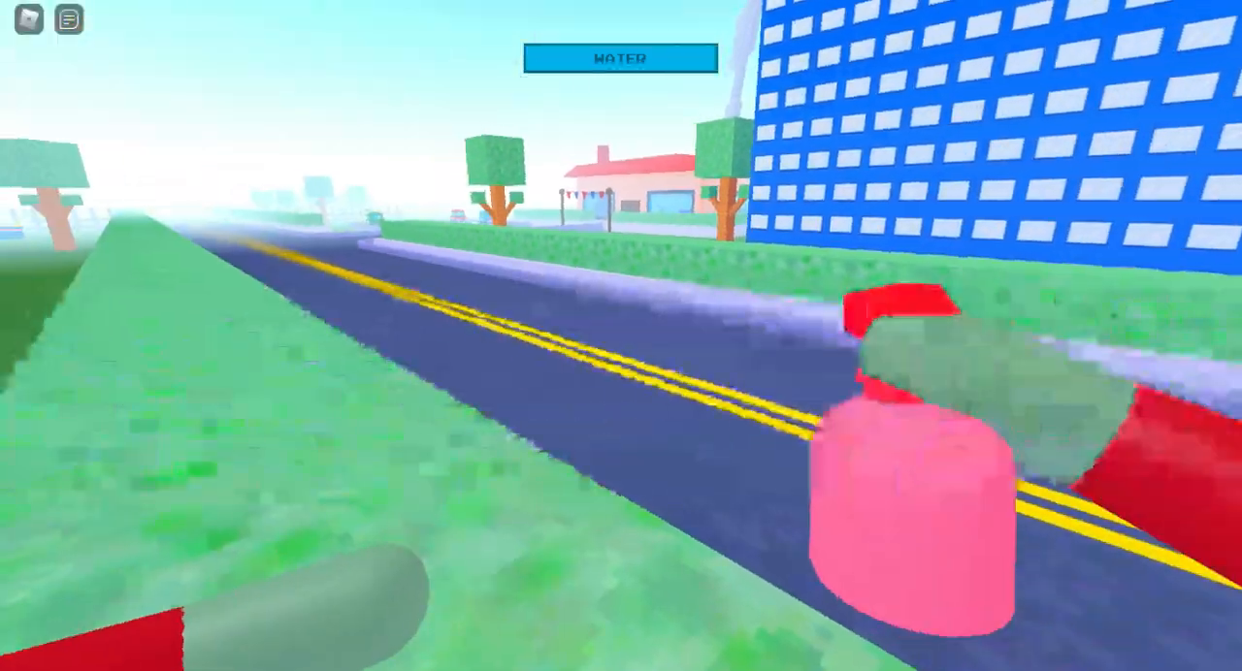
{"action": "mouse_move", "coordinate": [621, 335]}
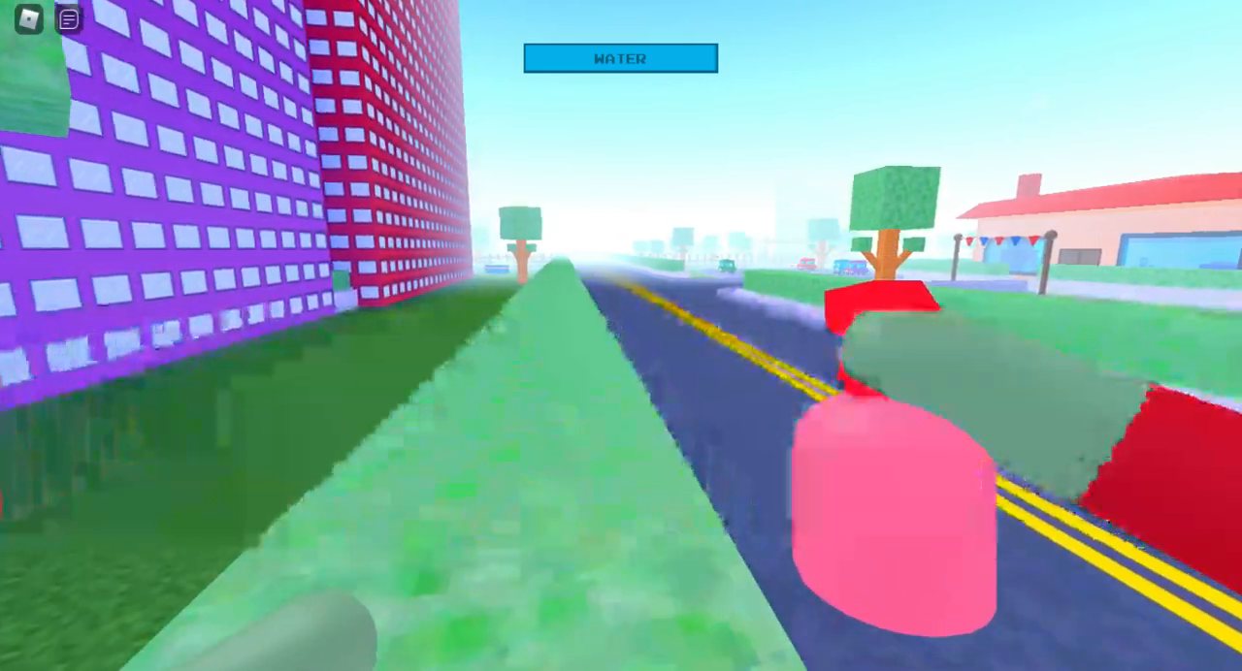
{"action": "mouse_move", "coordinate": [621, 336]}
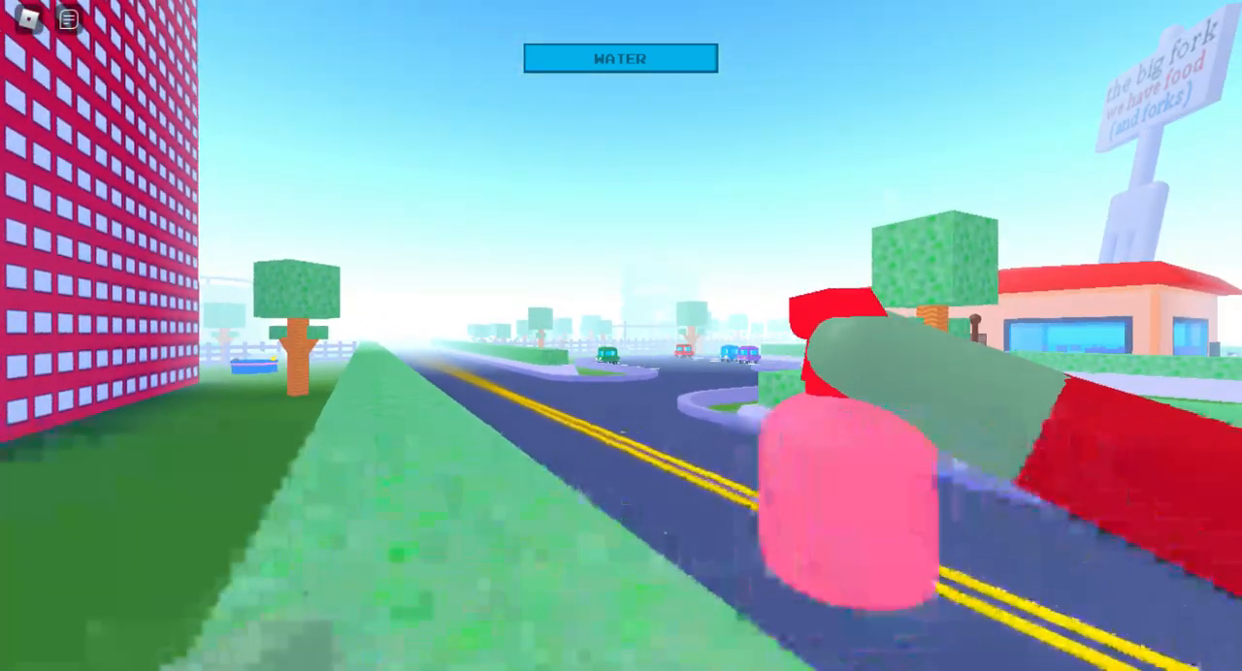
{"action": "mouse_move", "coordinate": [621, 340]}
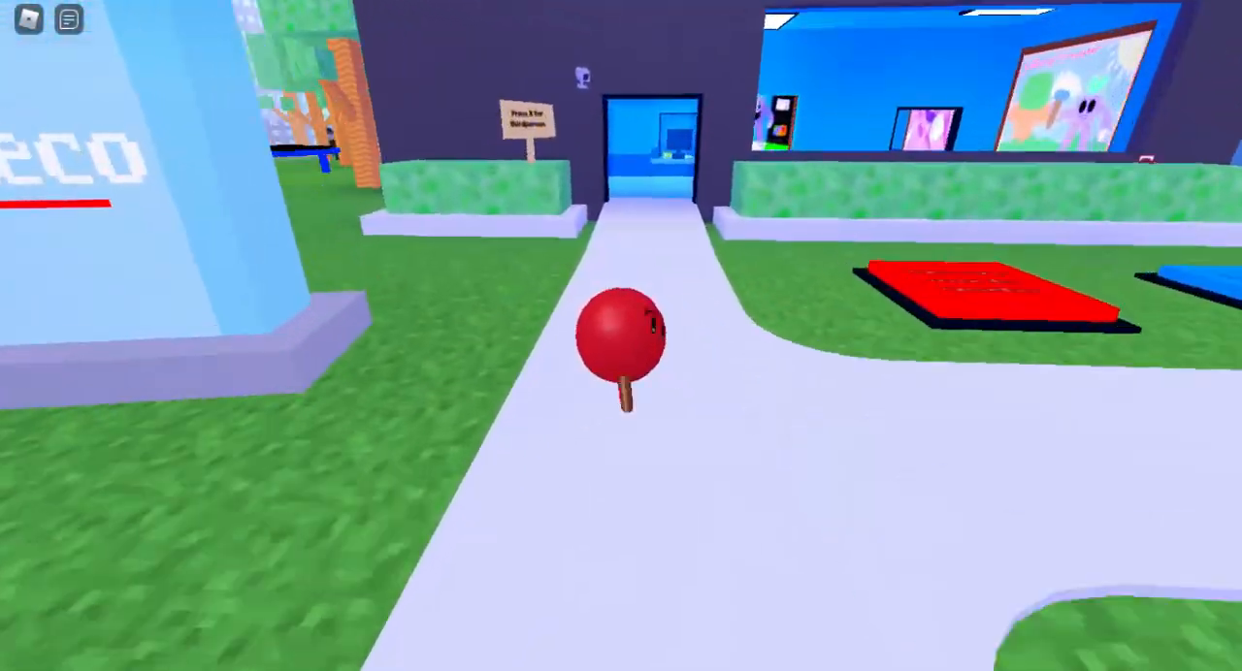
{"action": "mouse_move", "coordinate": [621, 336]}
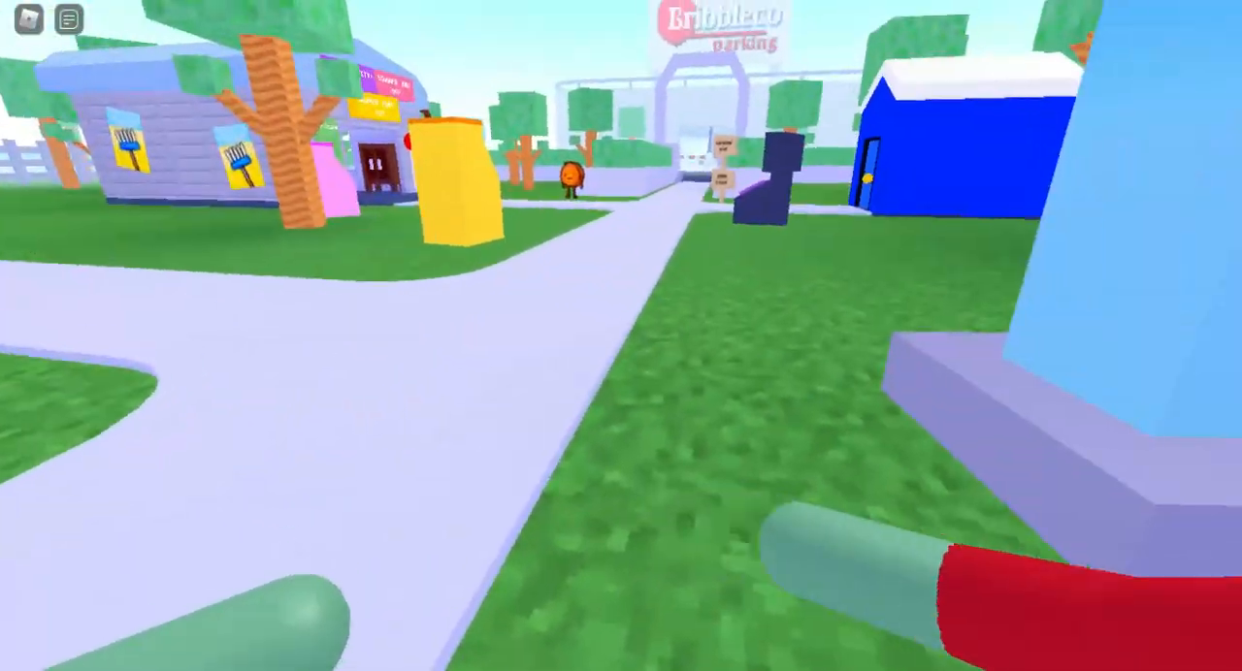